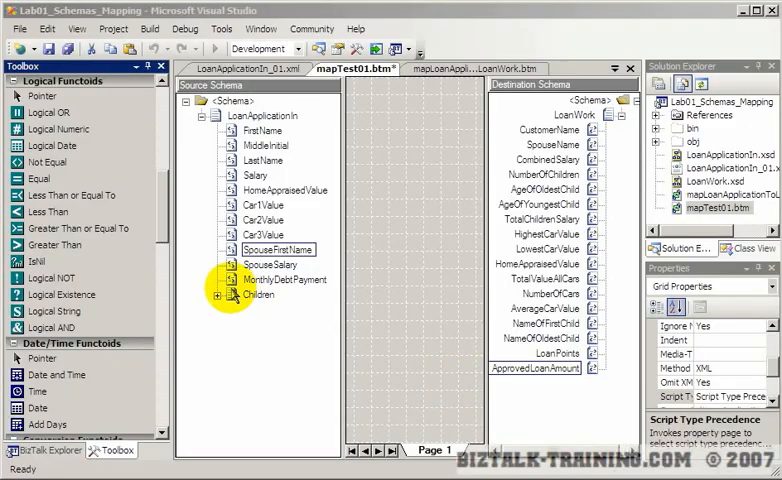
mouse_move(180, 278)
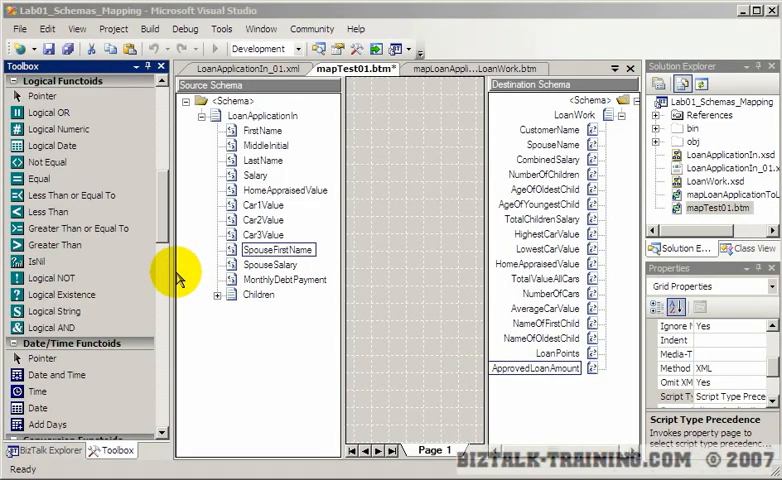
mouse_move(160, 272)
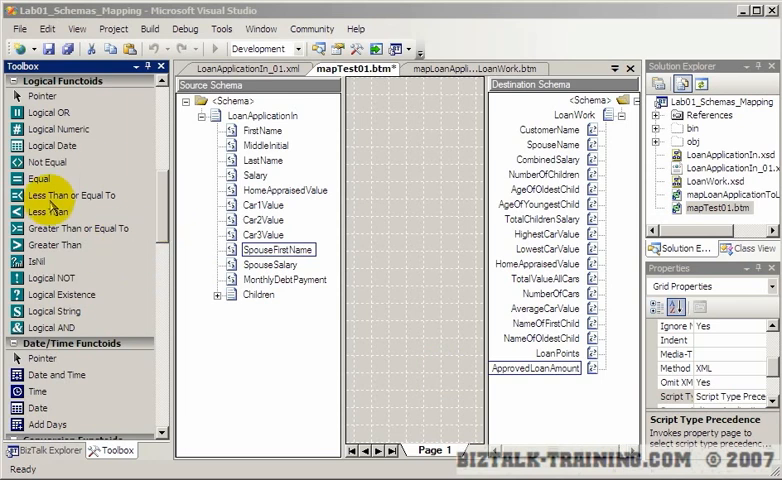
Scroll the Toolbox down to the Advanced Functoids group for Value Mapping
scroll(down, 3)
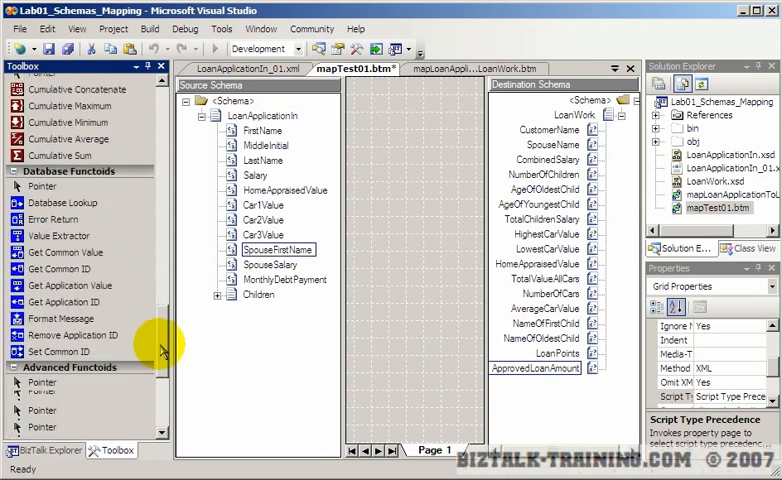
scroll(down, 3)
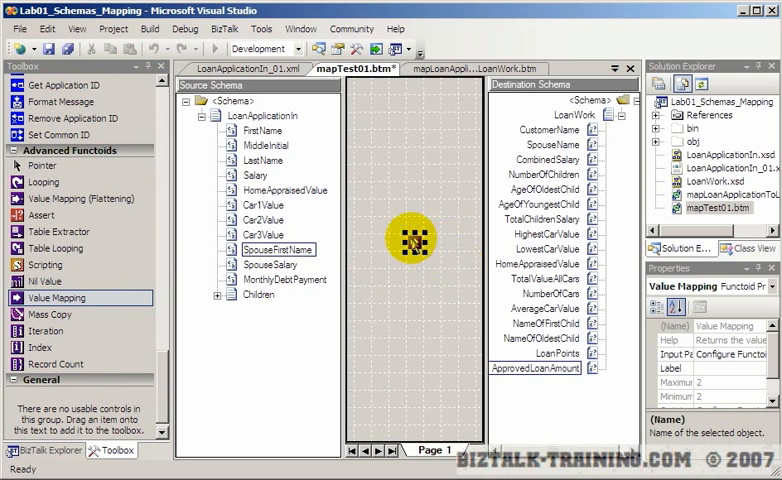
Select the new Value Mapping functoid and view its empty input parameter list
click(414, 240)
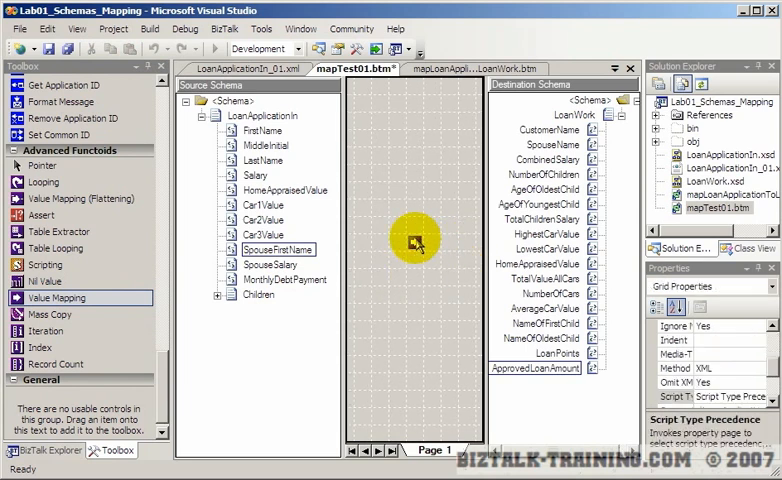
double_click(414, 240)
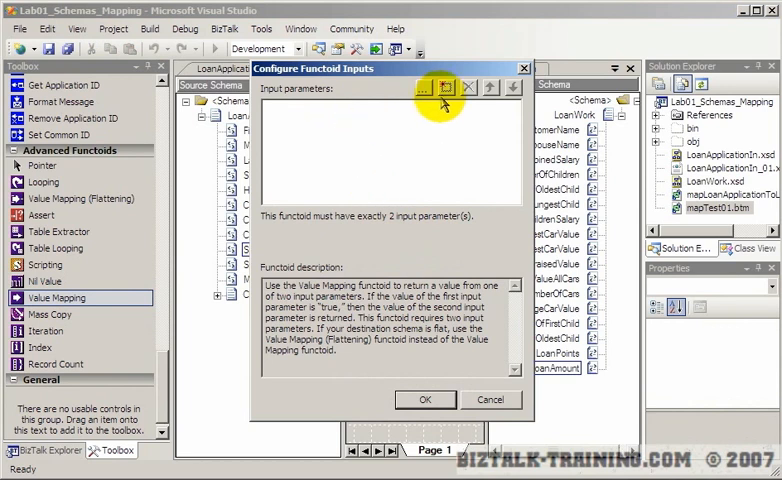
mouse_move(490, 220)
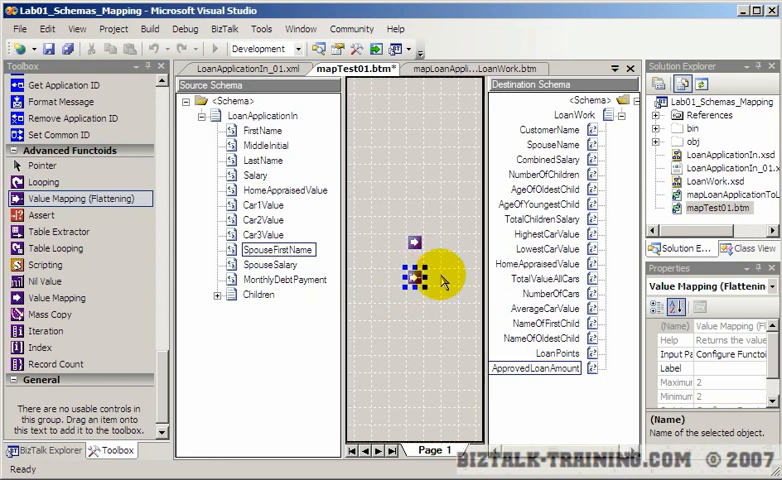
Delete the extra functoid, confirm, and reopen the remaining Value Mapping functoid's inputs
click(420, 284)
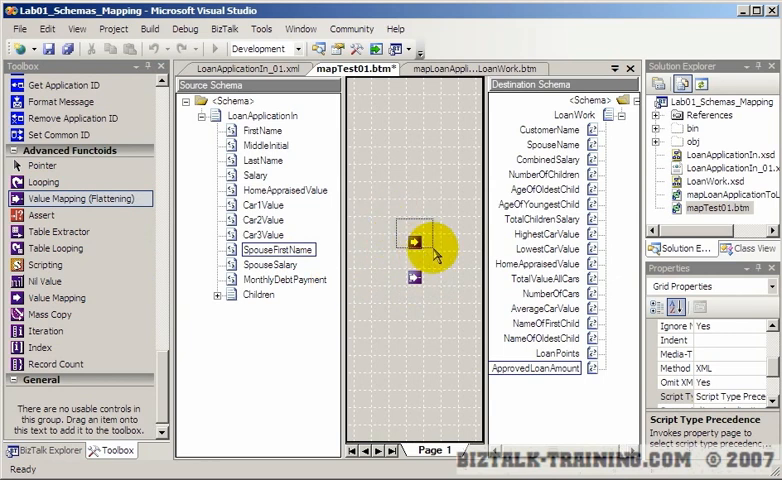
key(Delete)
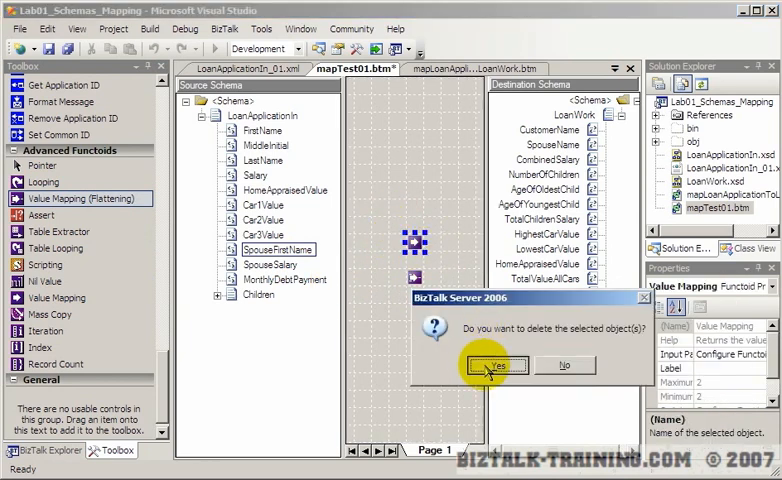
click(496, 364)
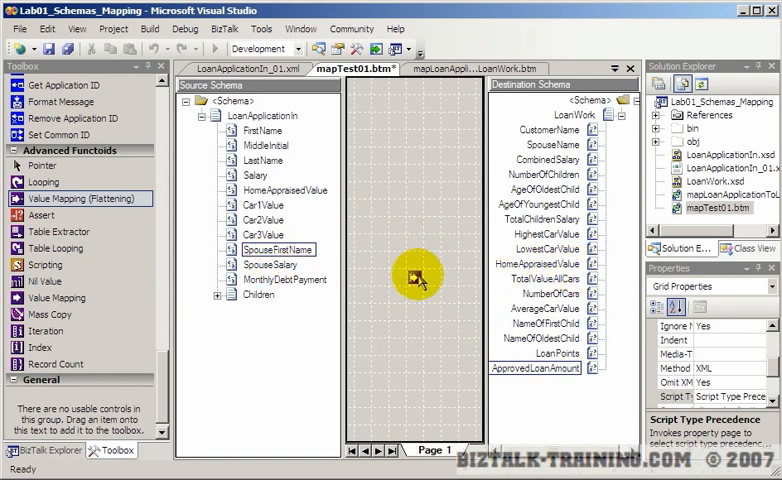
click(416, 276)
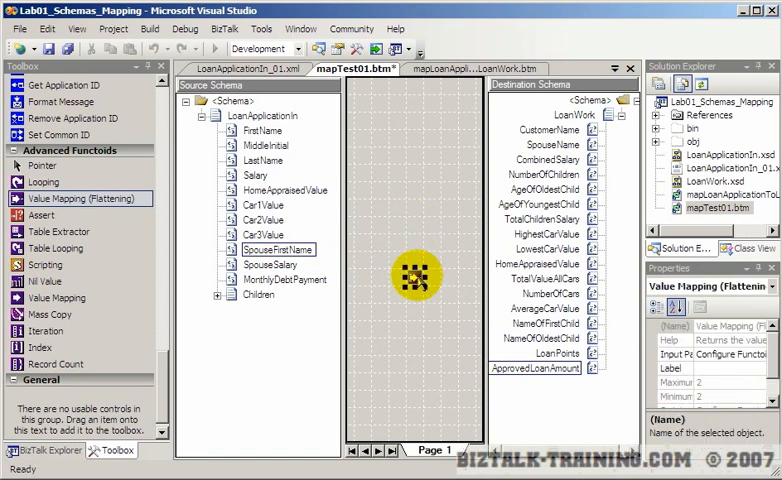
double_click(416, 276)
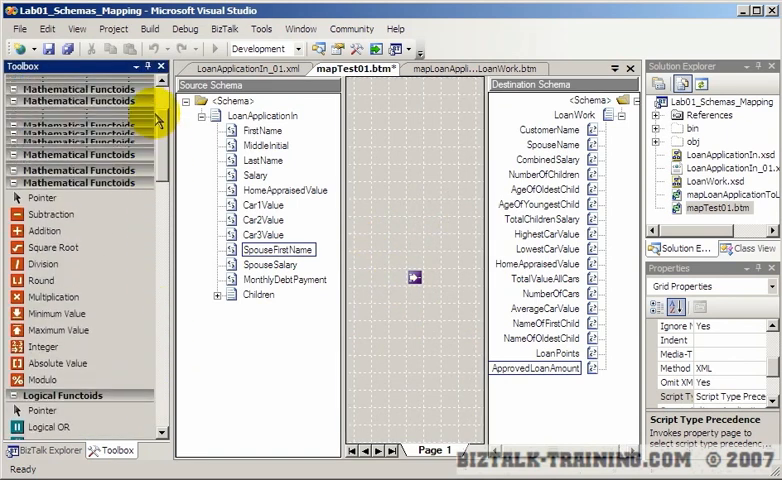
Drop a Greater Than functoid fed by Car1Value and add a constant second input of 10000
scroll(down, 3)
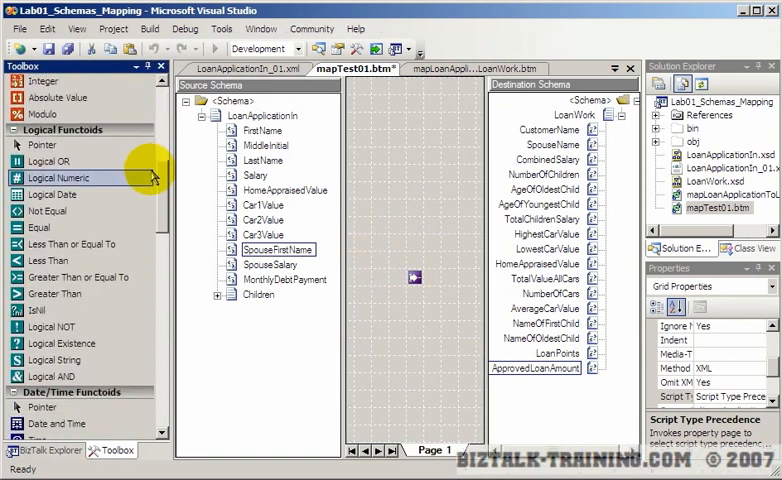
click(48, 212)
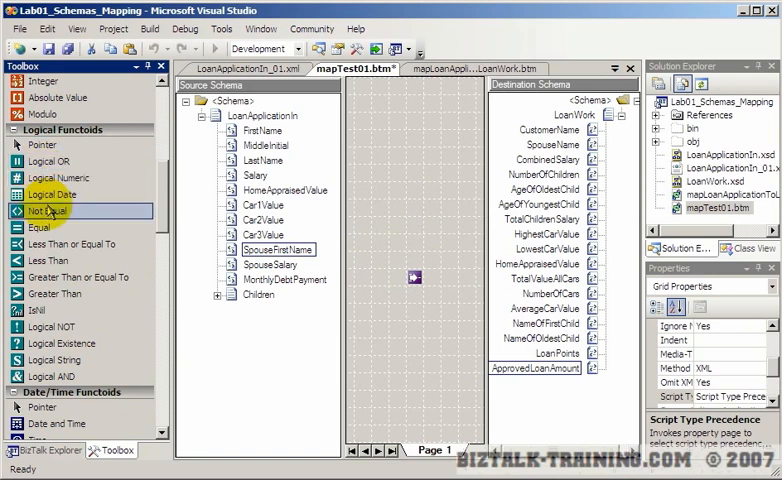
click(264, 204)
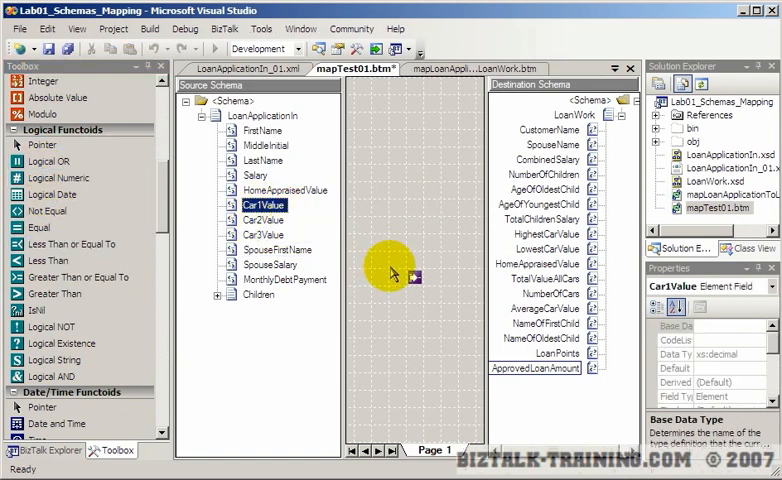
mouse_move(80, 276)
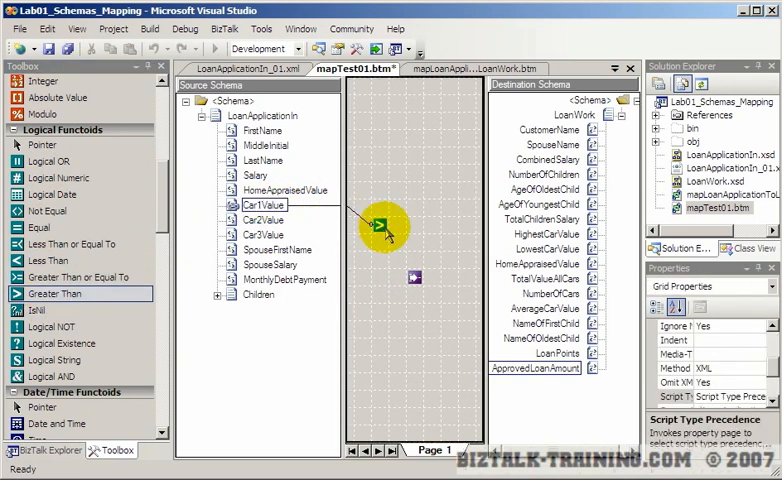
double_click(384, 228)
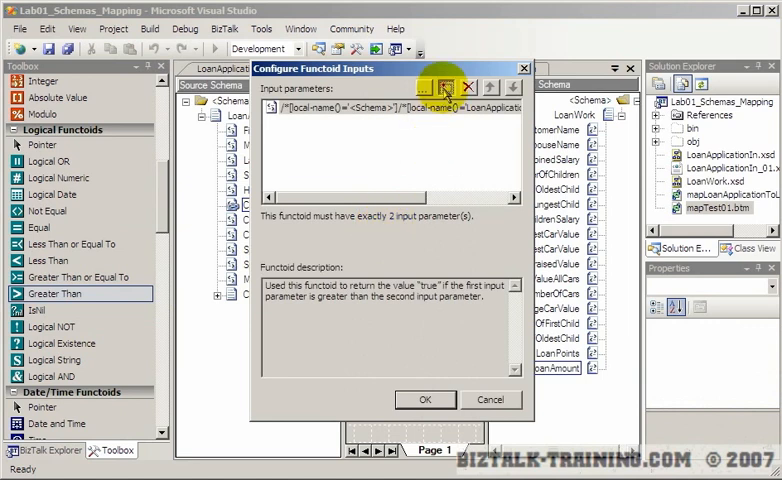
click(424, 86)
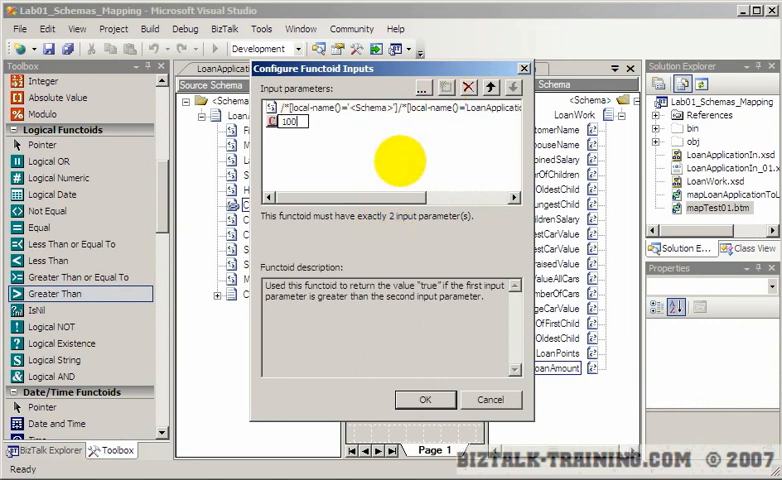
text(10000)
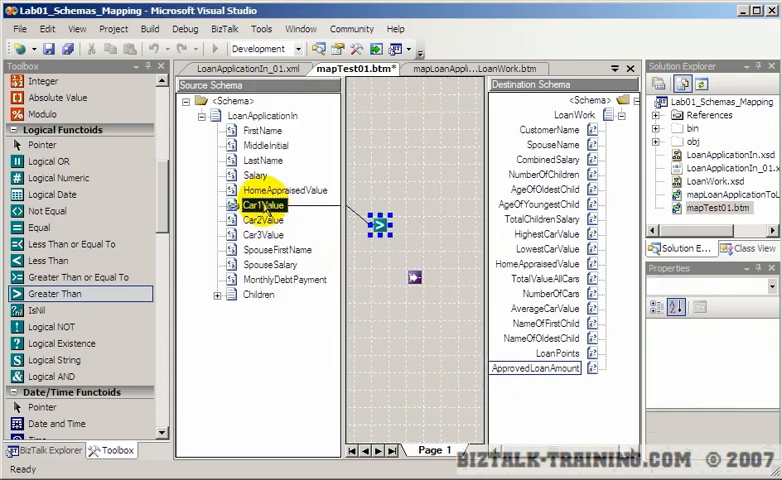
Link the Greater Than result and Car1Value into Value Mapping, outputting to HighestCarValue
click(380, 224)
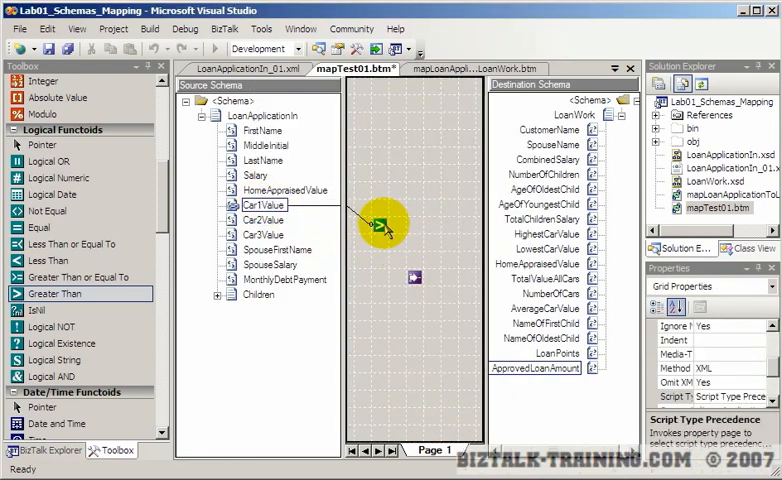
drag(384, 224, 420, 288)
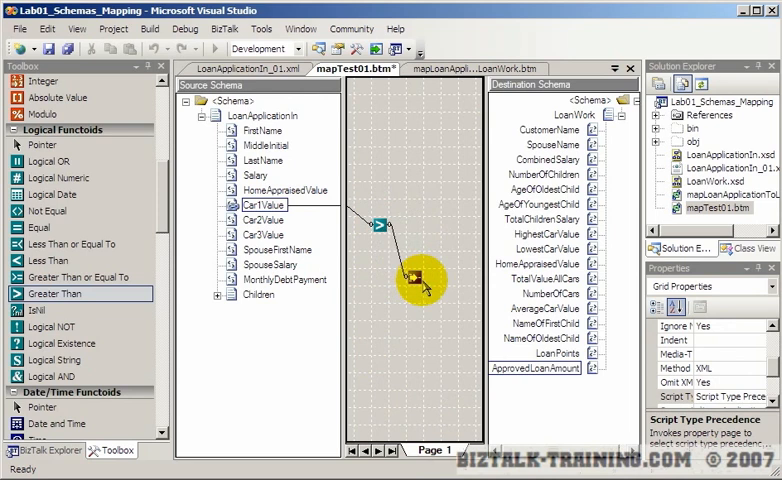
double_click(418, 284)
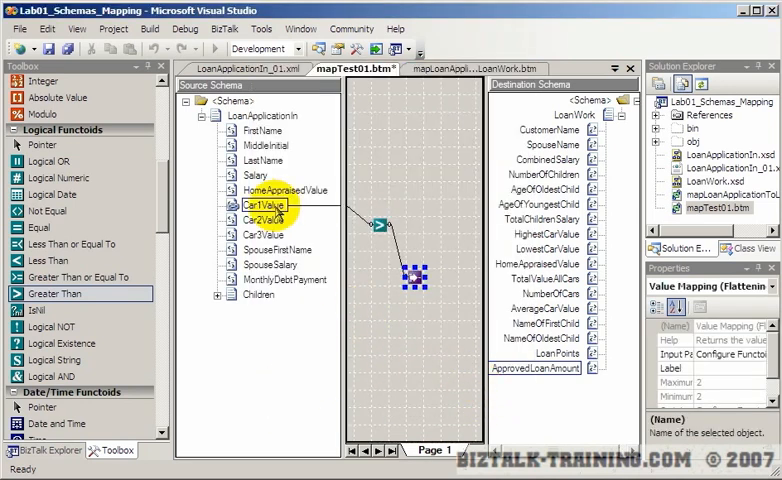
click(414, 278)
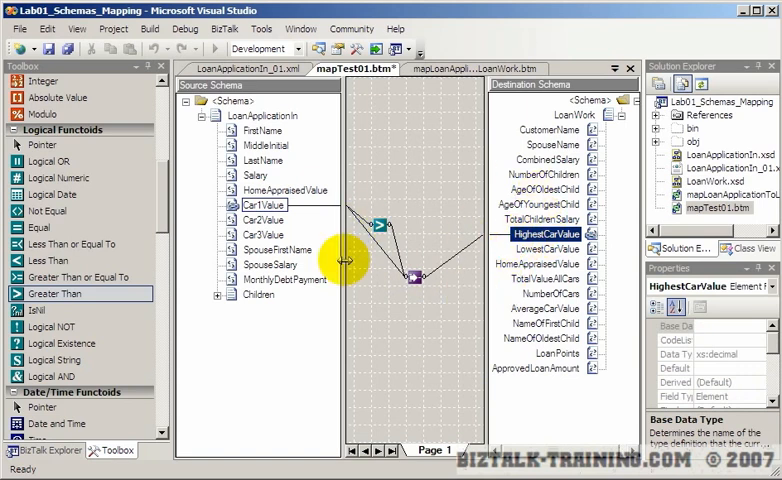
click(262, 204)
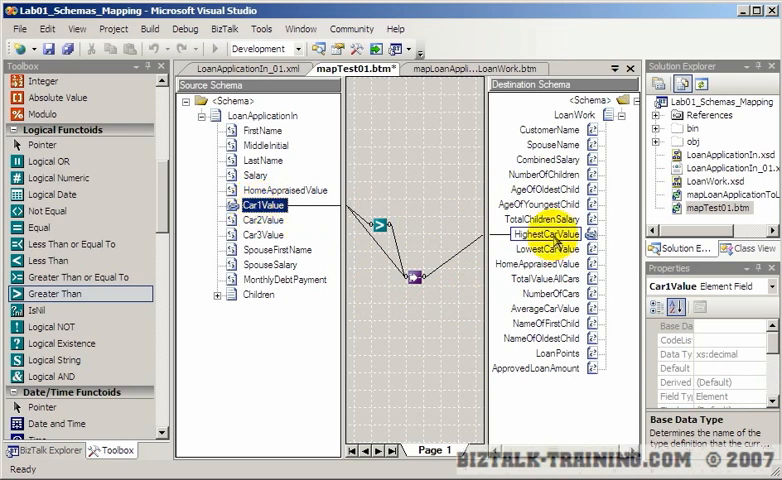
click(548, 234)
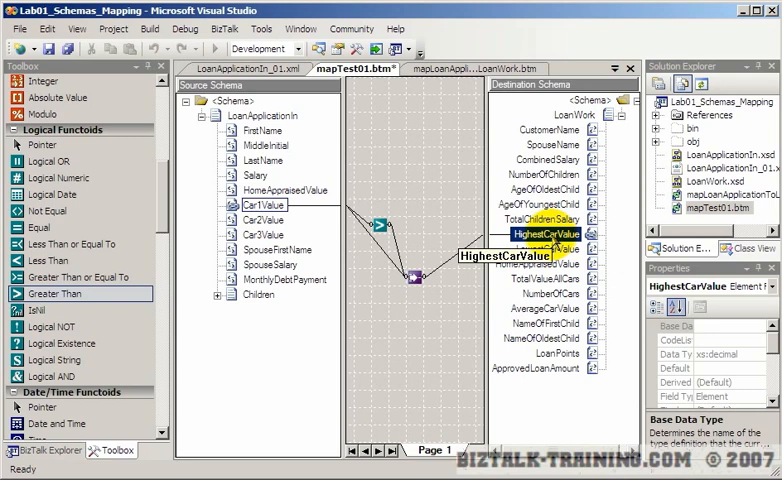
mouse_move(472, 284)
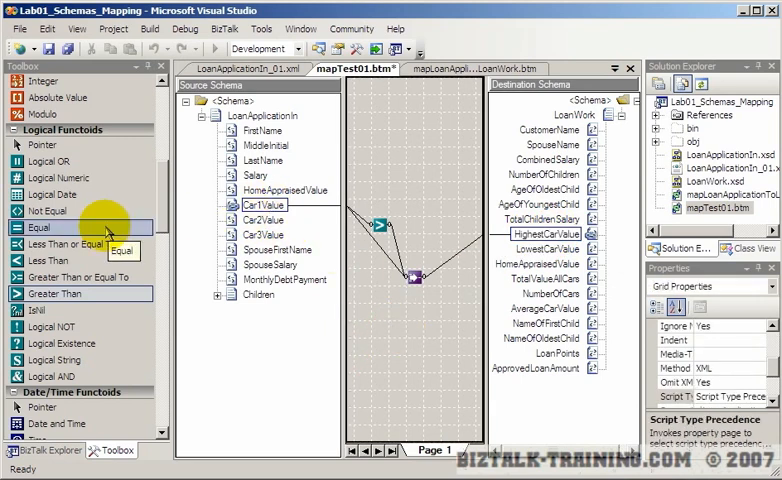
mouse_move(40, 260)
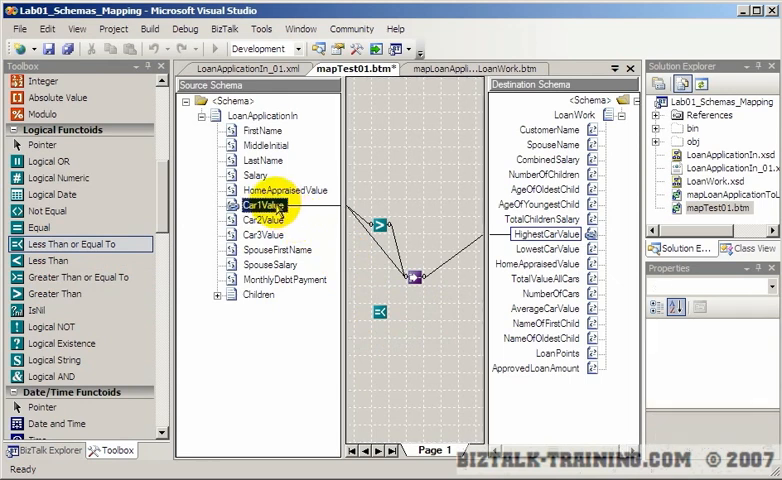
Configure the Less Than or Equal To functoid's inputs with the car value and confirm
double_click(416, 276)
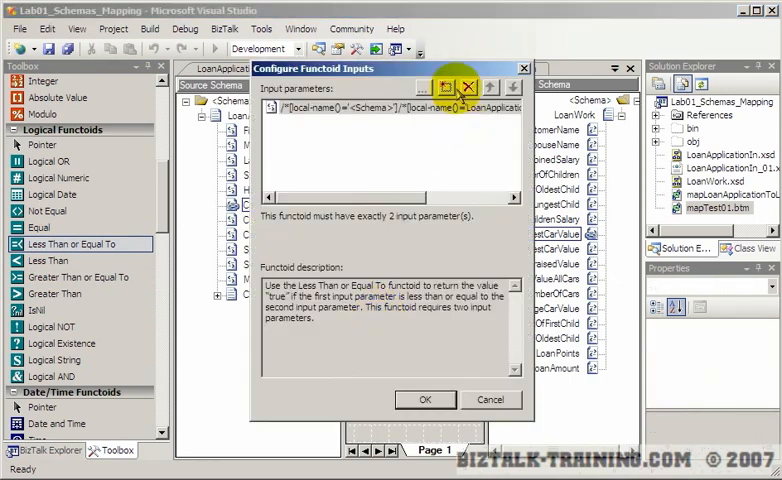
click(446, 88)
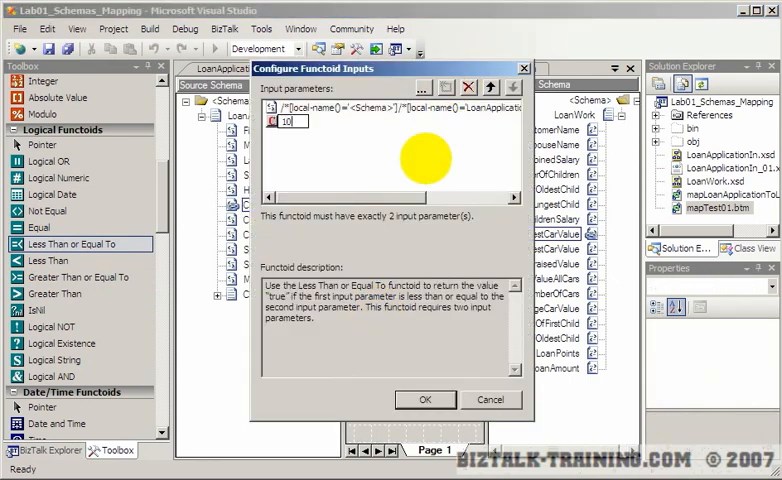
click(424, 400)
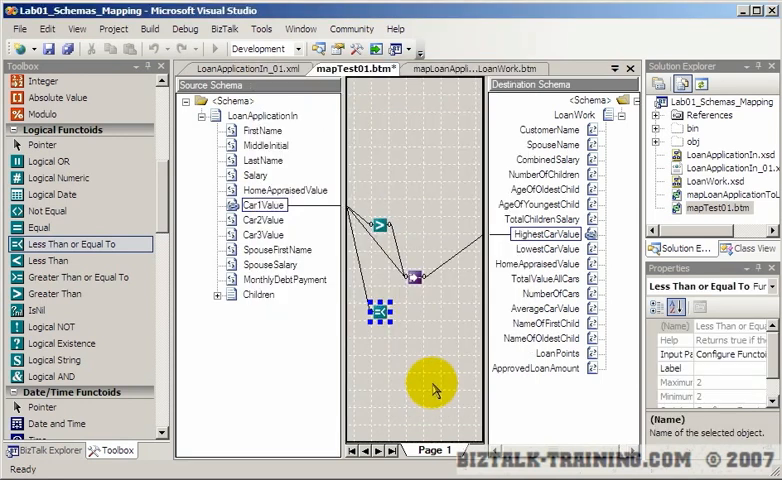
click(280, 236)
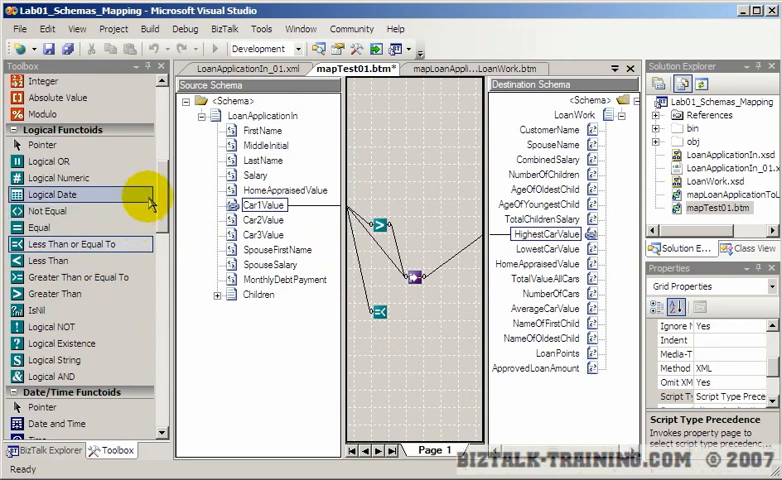
Give the second Value Mapping functoid a constant input of CHEAP-CAR
scroll(down, 3)
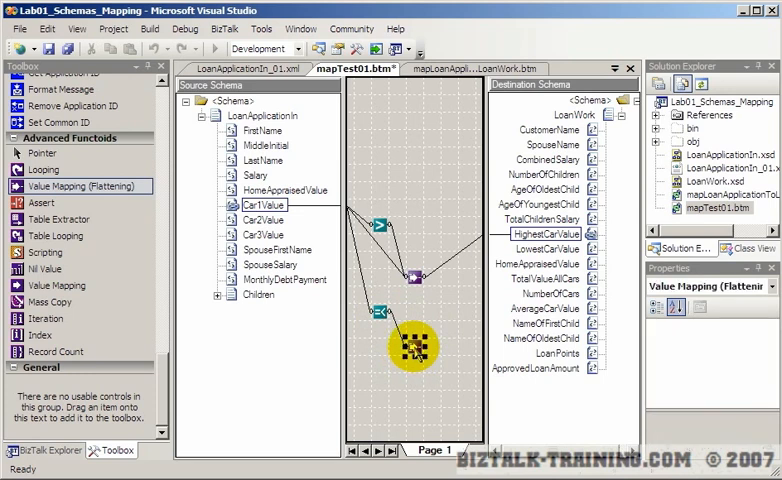
double_click(410, 344)
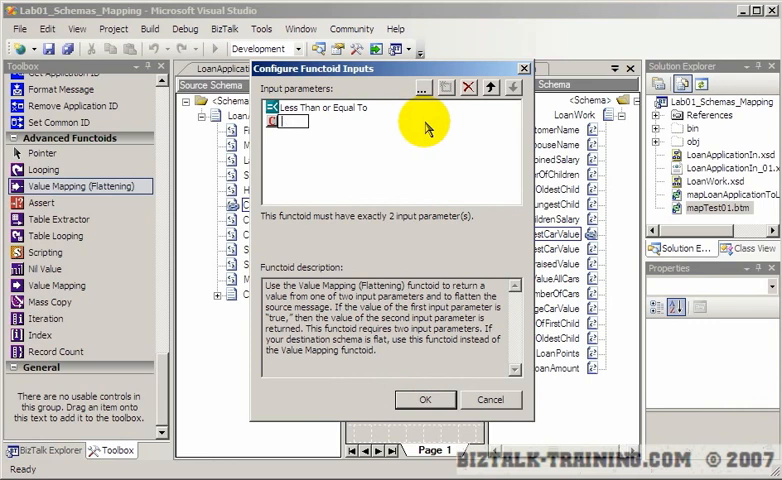
text(CHEAP-CA)
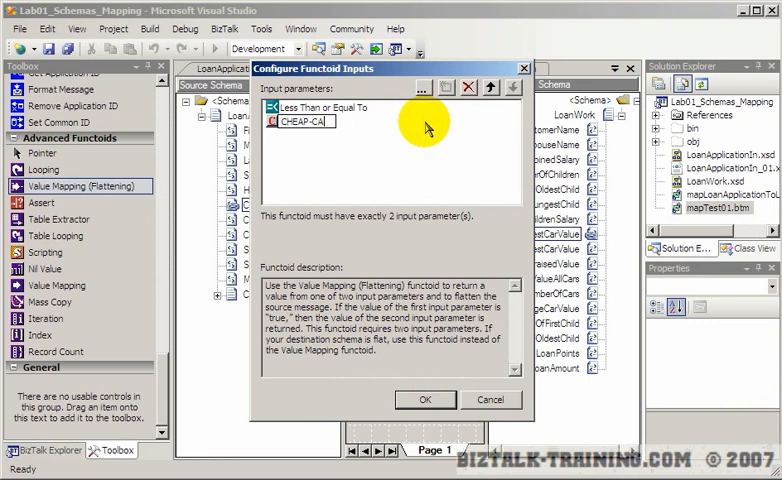
mouse_move(464, 398)
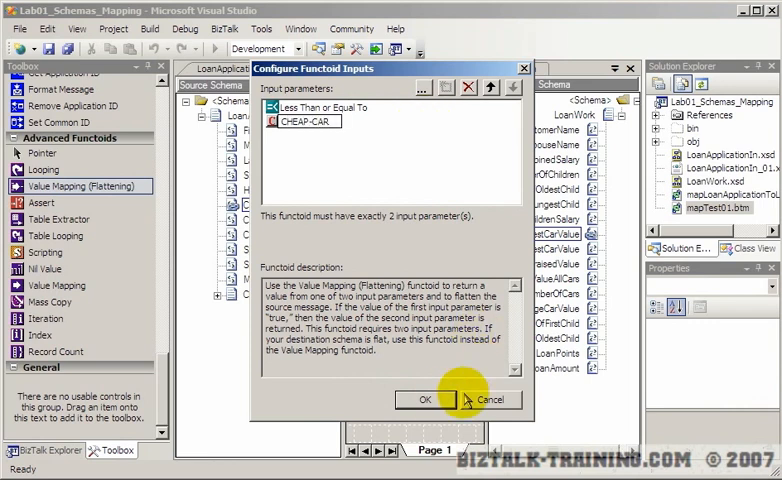
click(428, 400)
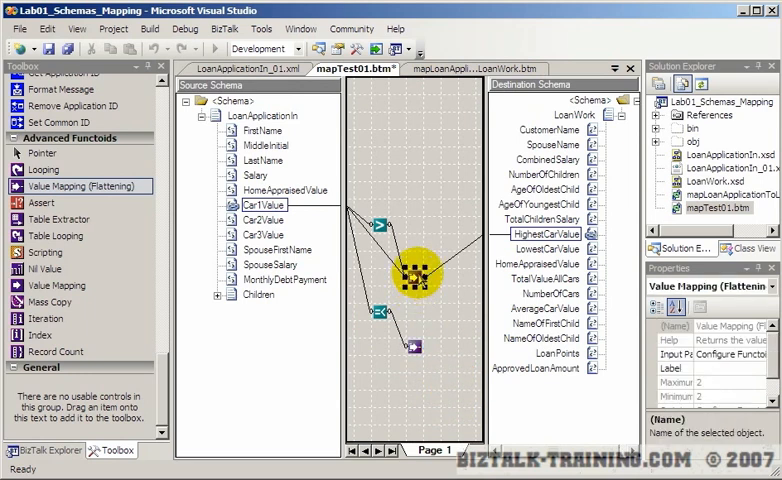
Link the CHEAP-CAR value mapping's output to the SpouseName destination field
click(546, 232)
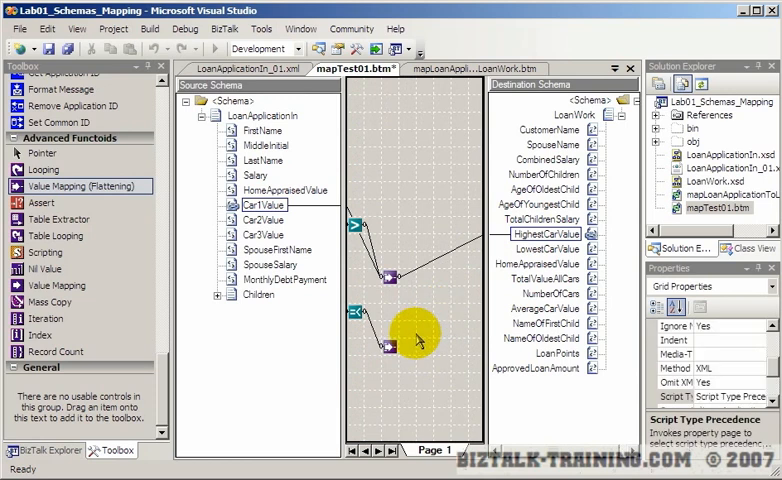
click(548, 234)
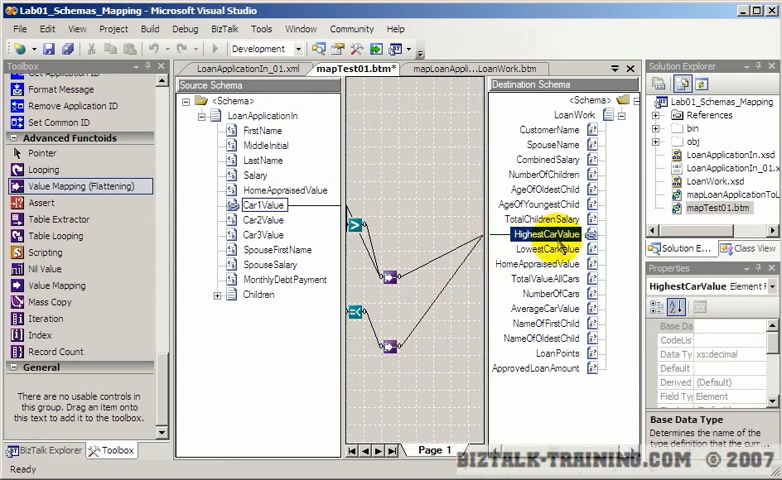
mouse_move(556, 240)
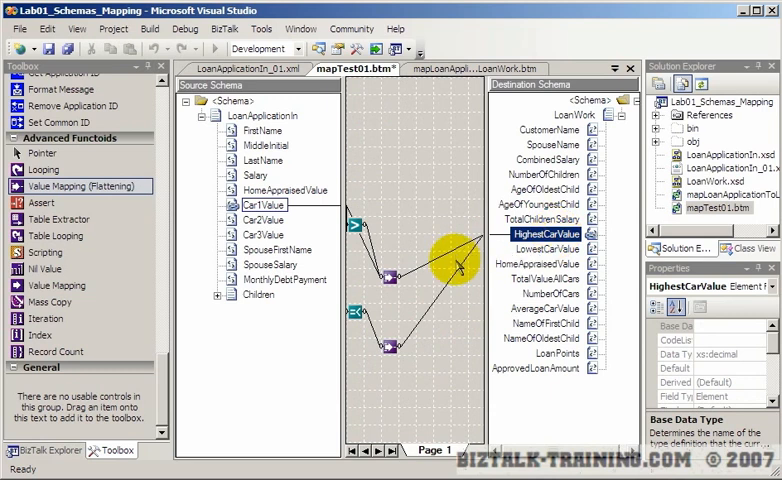
click(456, 280)
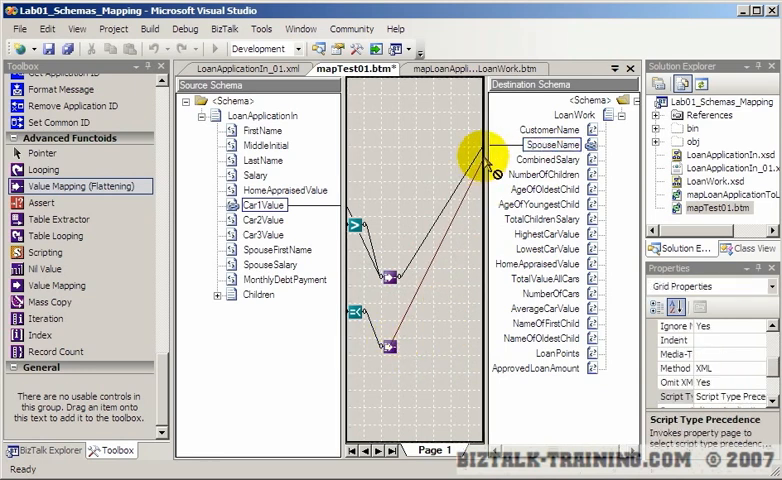
From mapTest01.btm's context menu, open the LoanApplicationIn_01.xml input instance
click(552, 144)
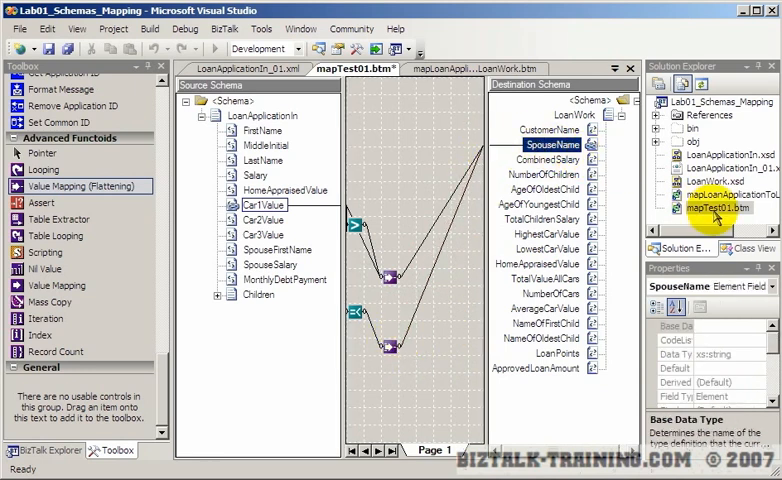
right_click(720, 208)
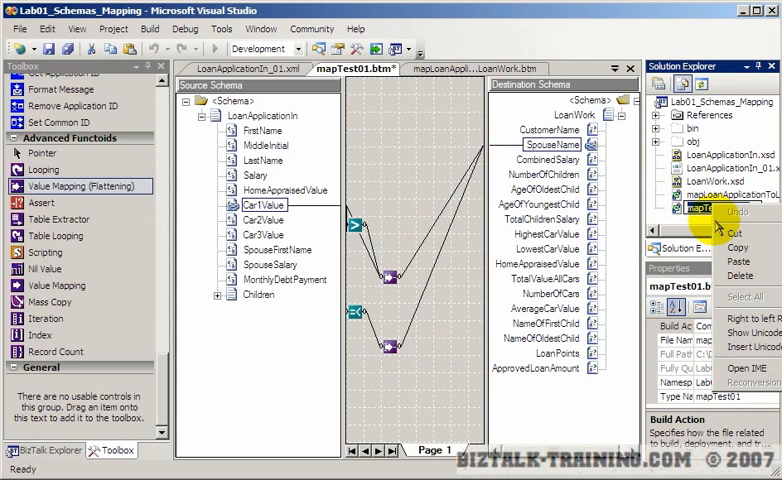
click(712, 208)
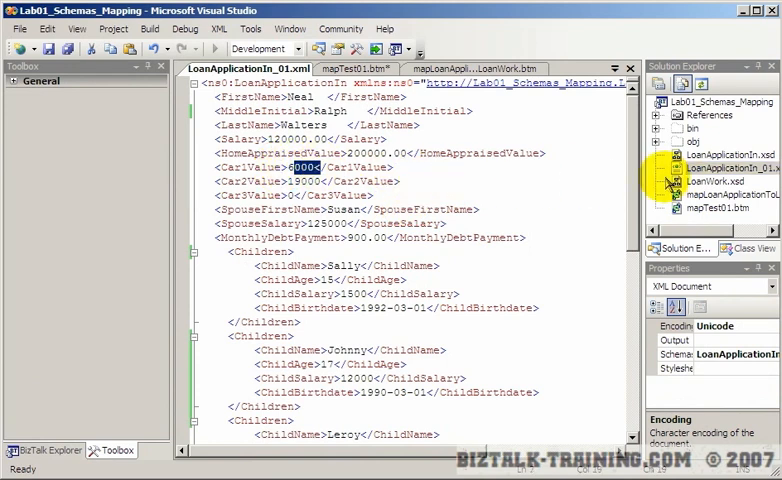
mouse_move(600, 160)
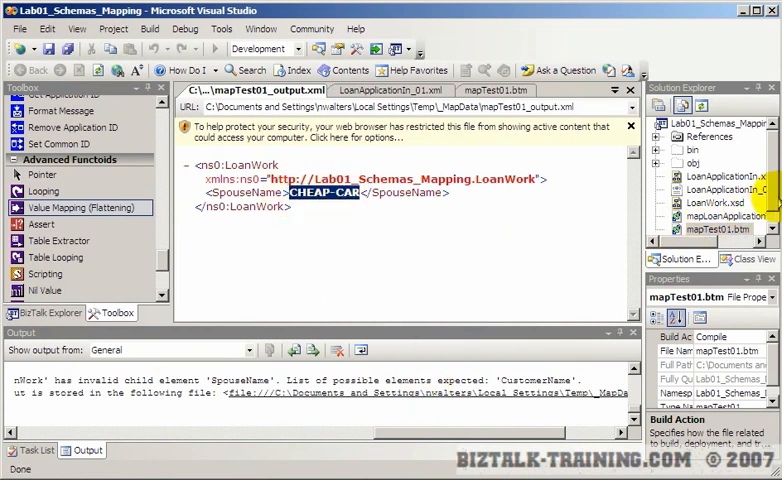
Edit a CarValue in LoanApplicationIn_01.xml, save it, retest the map and view the output
click(400, 88)
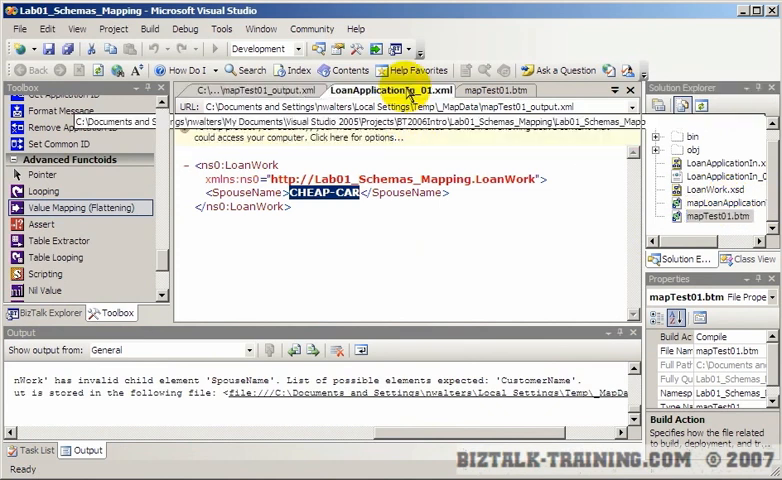
click(394, 64)
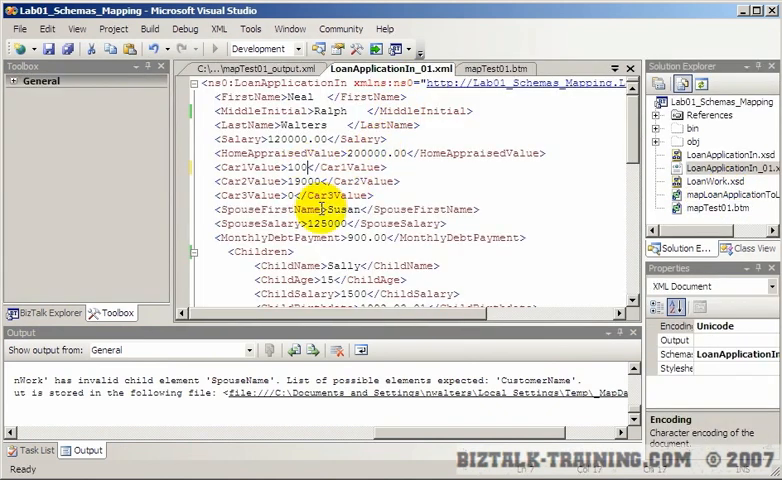
key(ctrl+s)
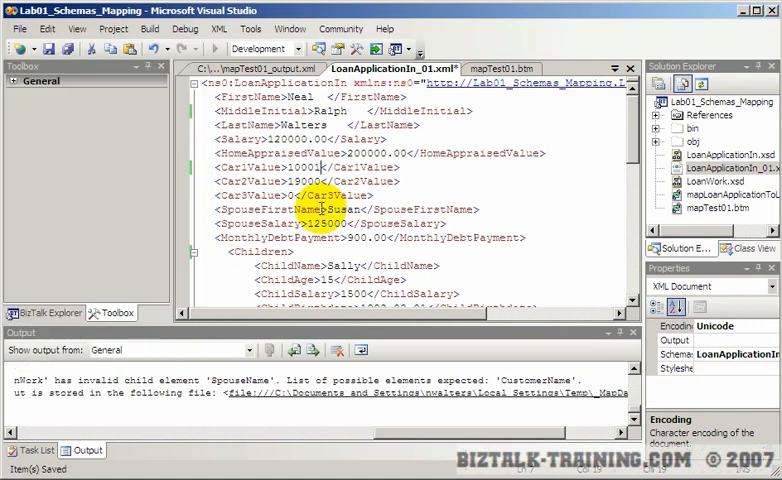
click(712, 208)
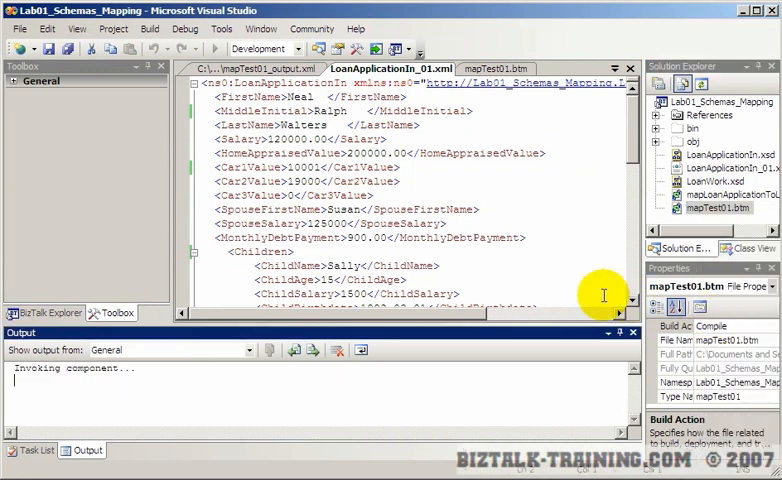
click(32, 450)
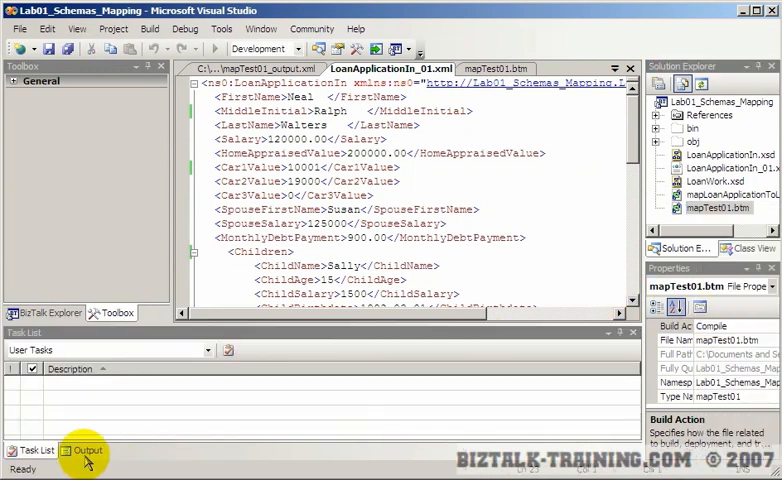
click(88, 450)
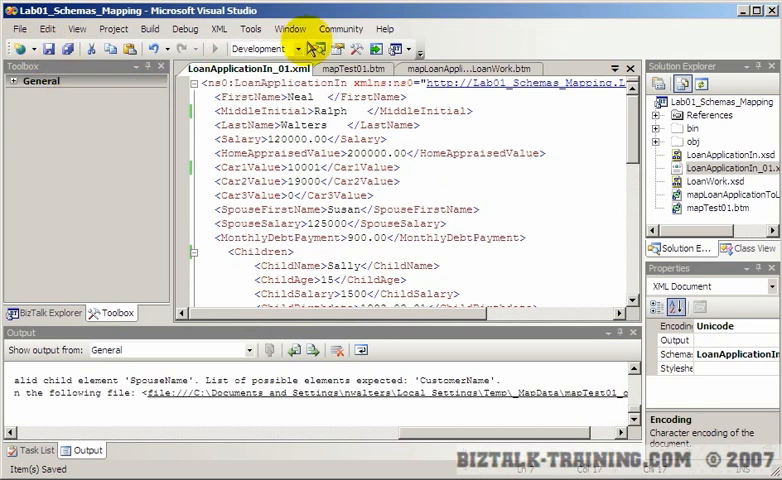
Return to the map design and confirm the comparison functoid's 10000 constant input
click(354, 68)
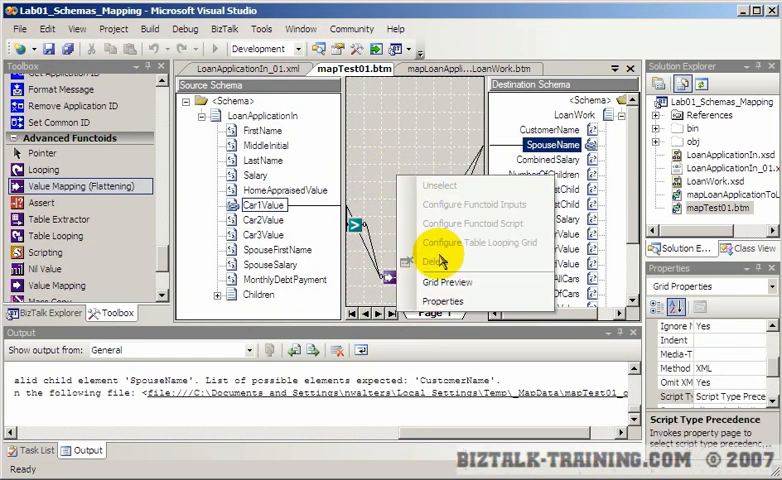
click(448, 280)
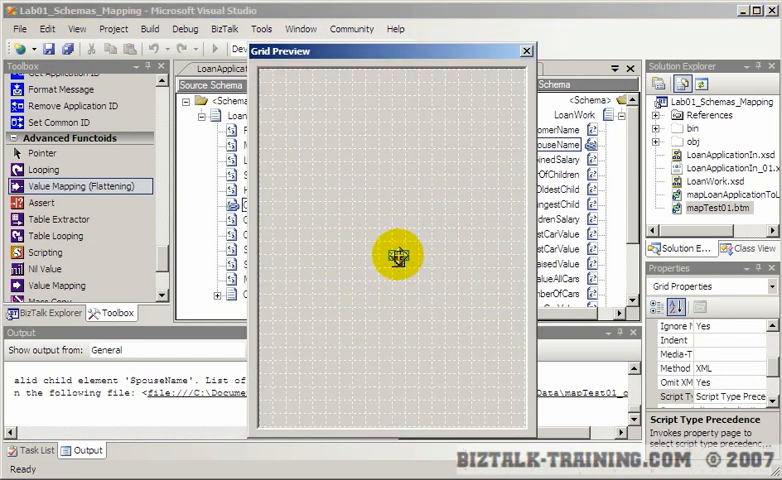
click(524, 50)
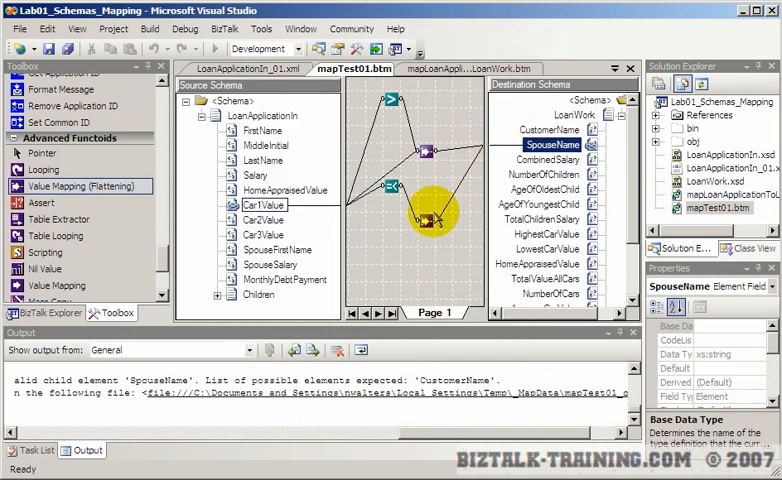
double_click(428, 220)
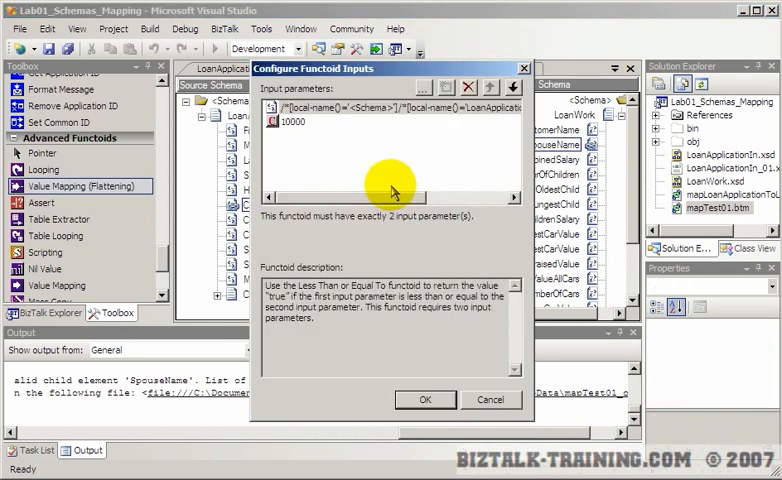
click(512, 196)
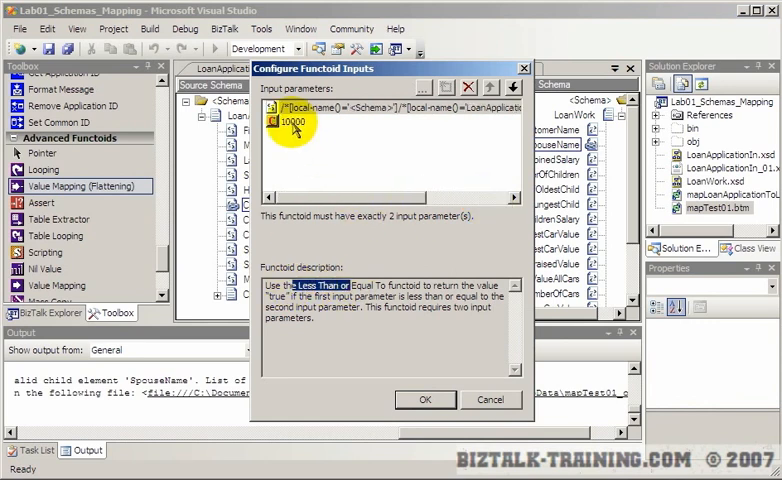
click(424, 400)
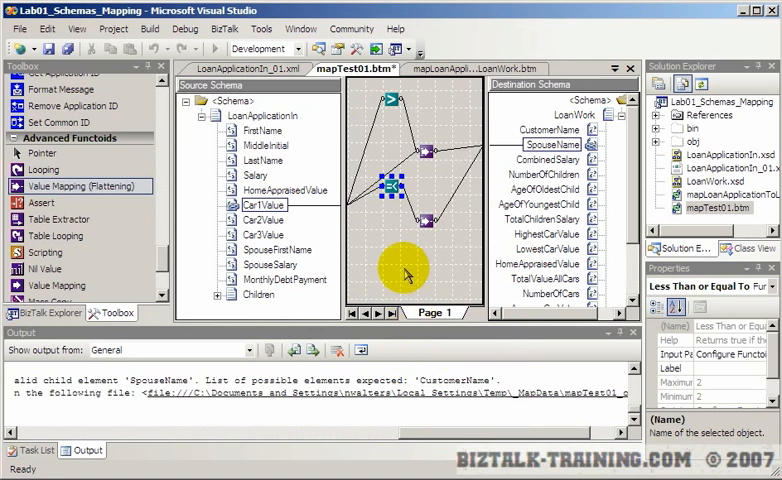
mouse_move(410, 218)
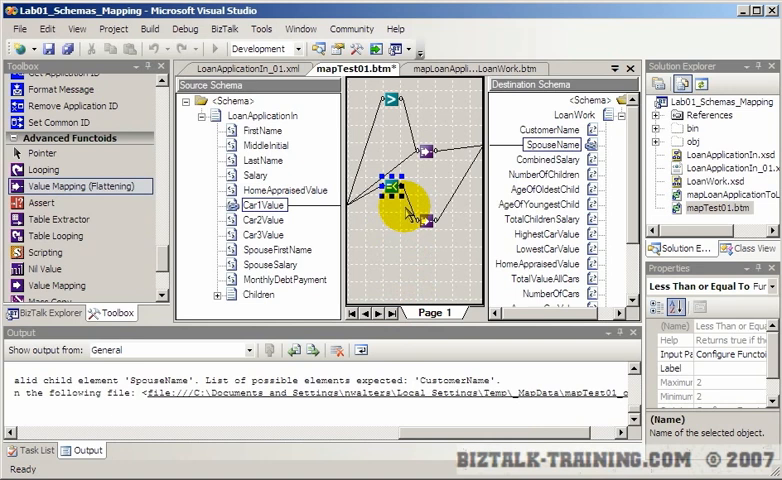
Check the CarValue link, confirm the Greater Than inputs, and save the map
click(264, 204)
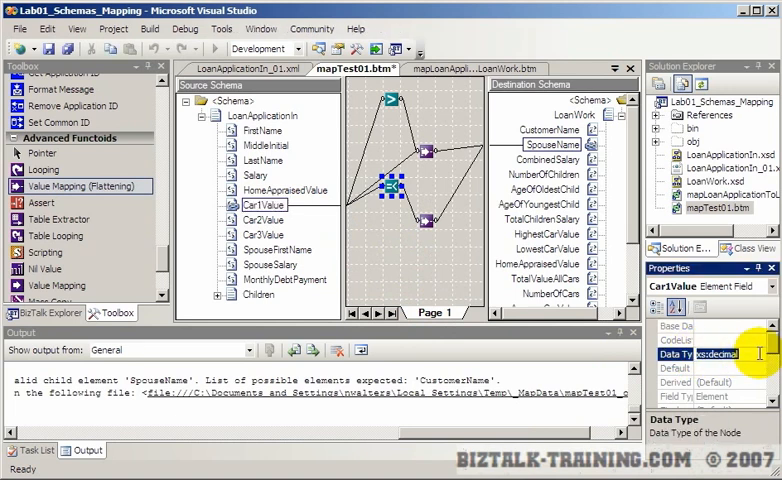
mouse_move(500, 230)
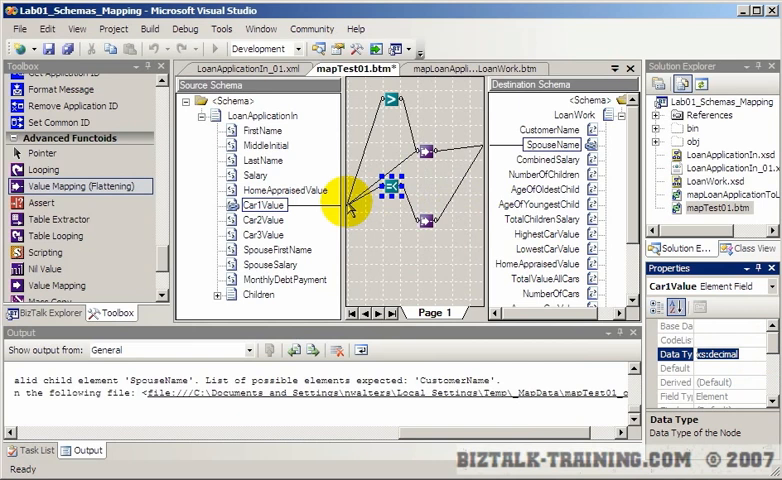
double_click(376, 196)
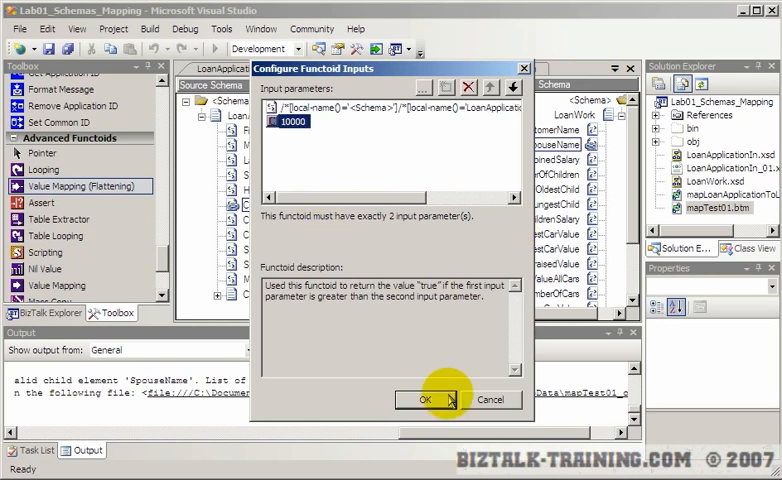
click(426, 400)
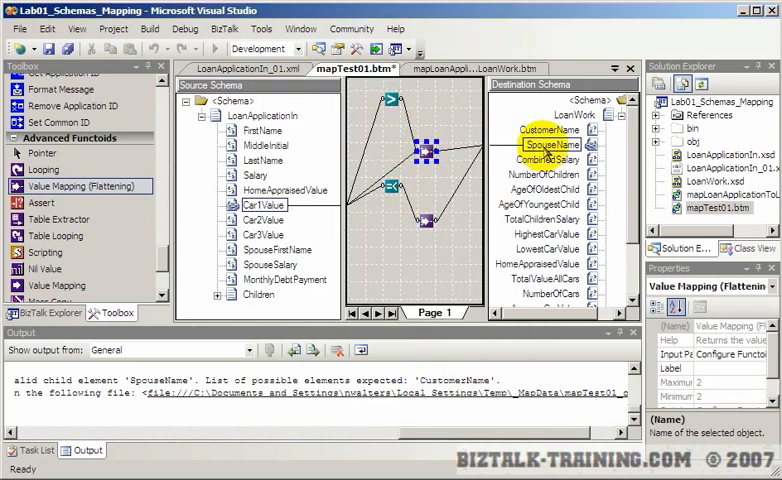
click(264, 204)
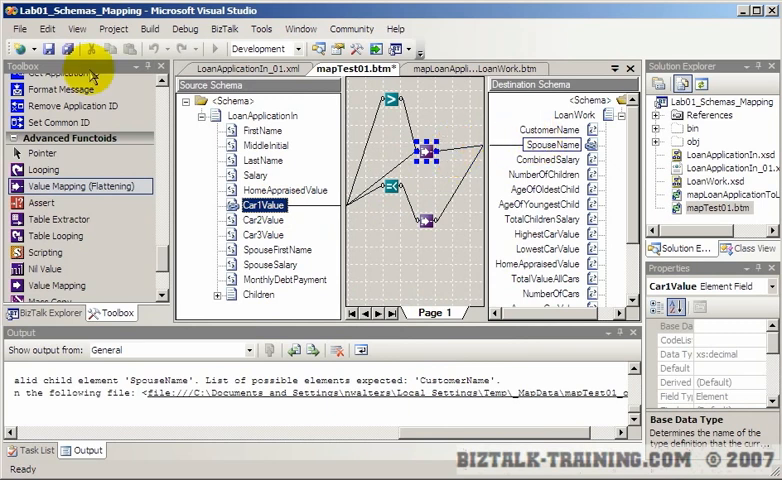
Run Test Map on mapTest01.btm, review the output showing SpouseName CHEAP-CAR, and close it
right_click(716, 208)
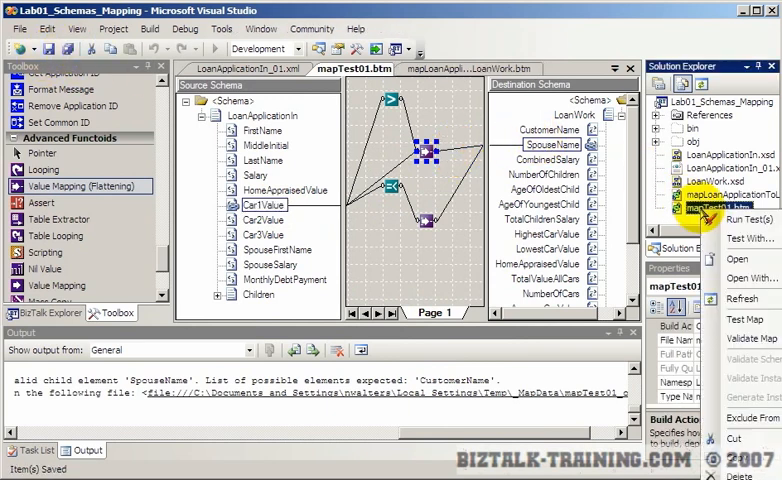
click(732, 220)
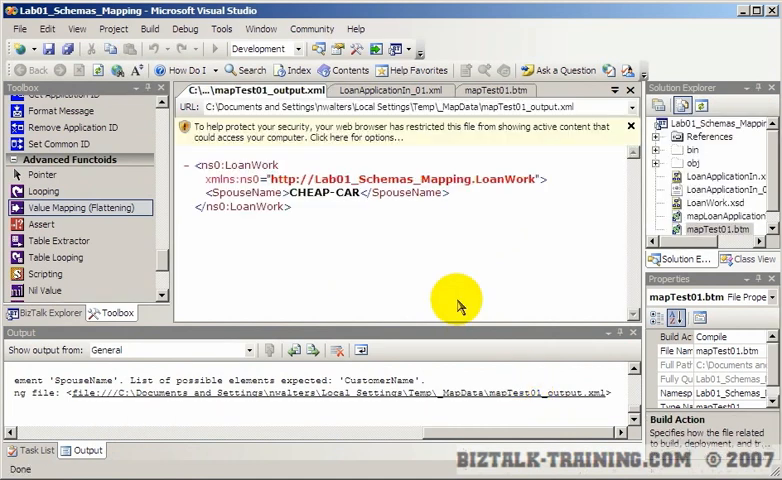
mouse_move(300, 190)
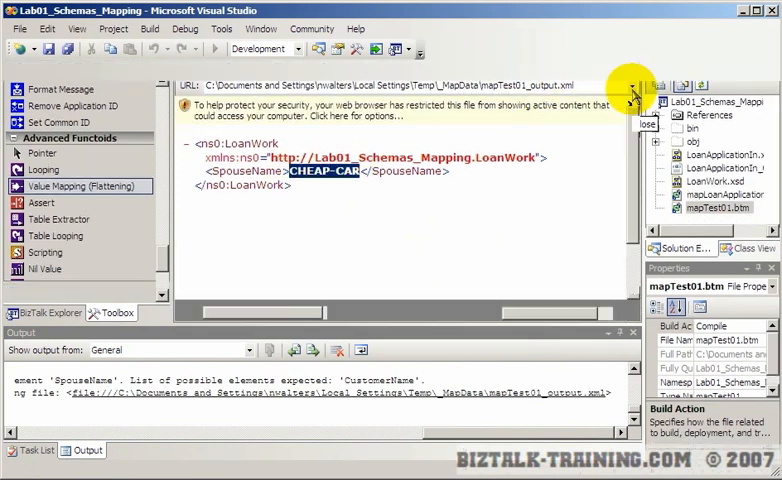
click(352, 68)
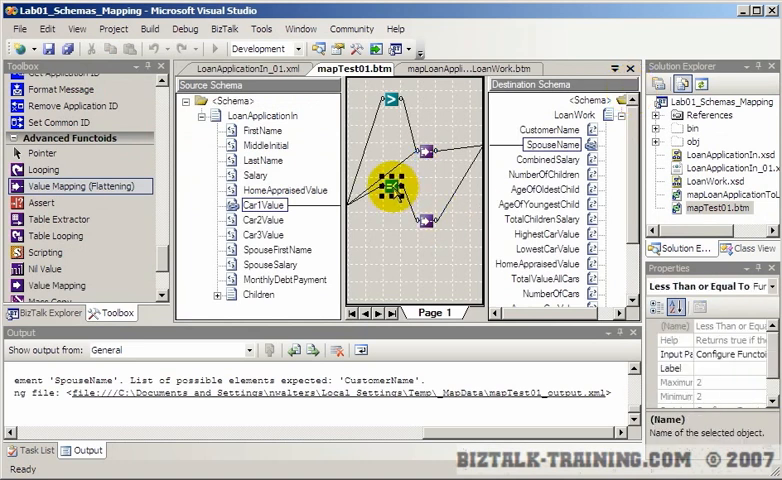
Review the Less Than or Equal To functoid inputs, then delete the CombinedSalary mapping
double_click(396, 184)
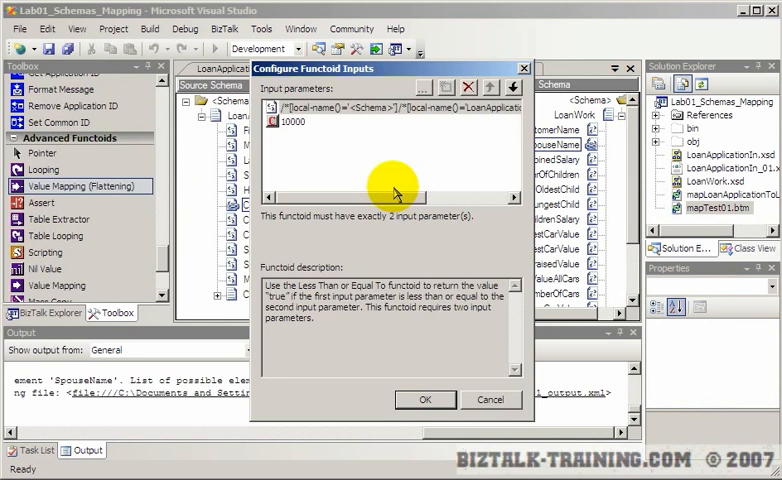
click(424, 400)
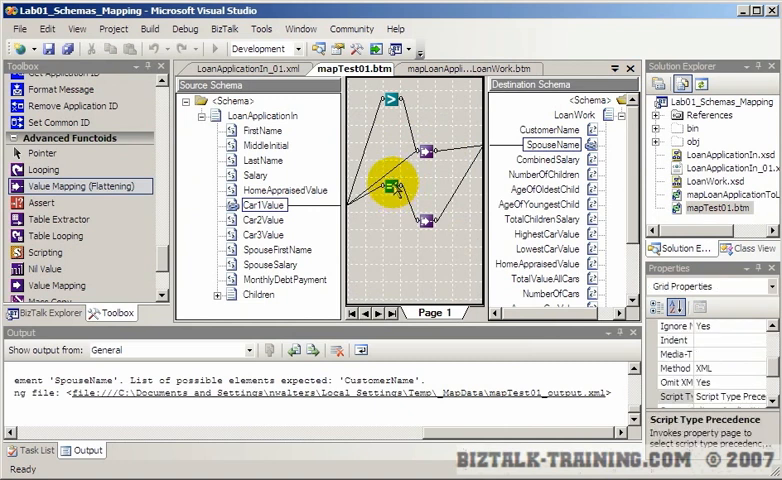
click(546, 160)
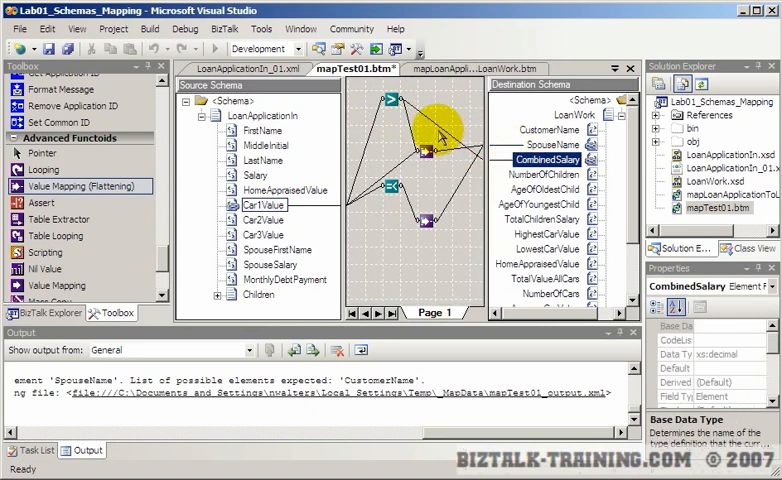
key(delete)
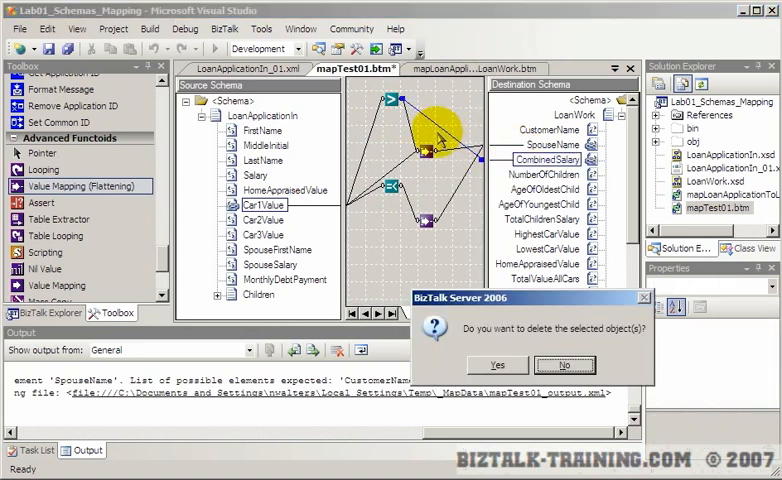
click(496, 364)
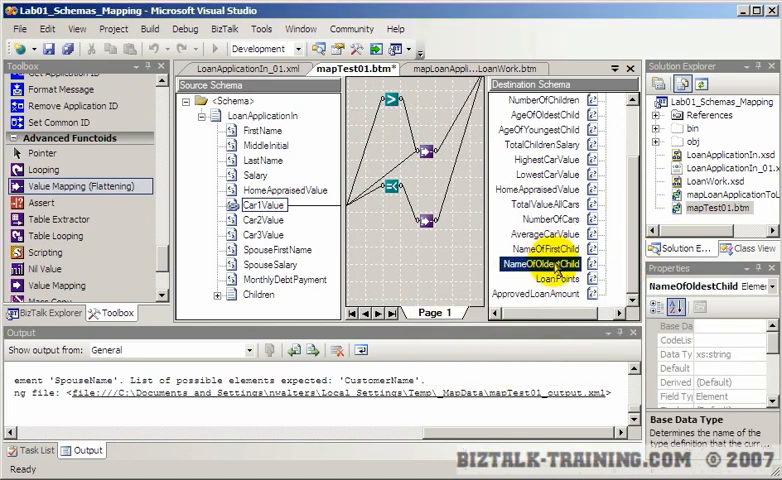
Check the child-name mapping, save the map, and retest it, still getting SpouseName CHEAP-CAR
click(548, 248)
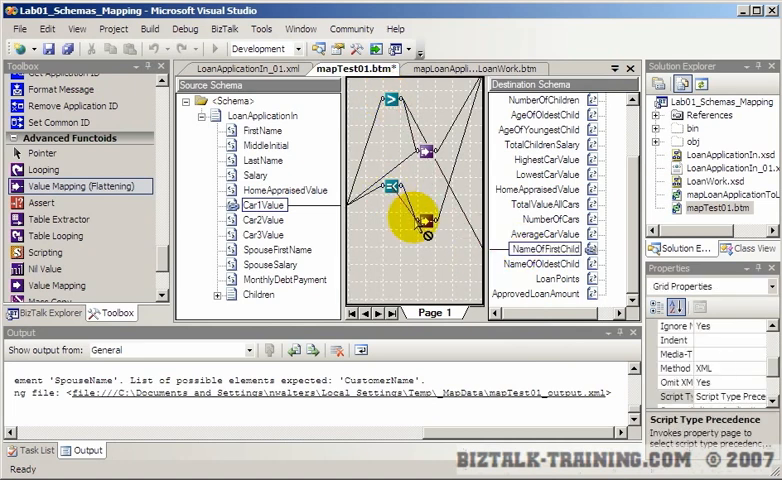
click(544, 264)
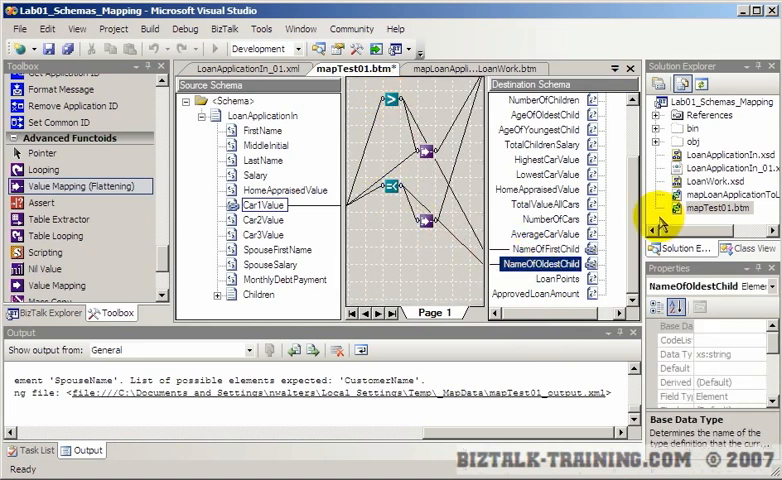
key(ctrl+s)
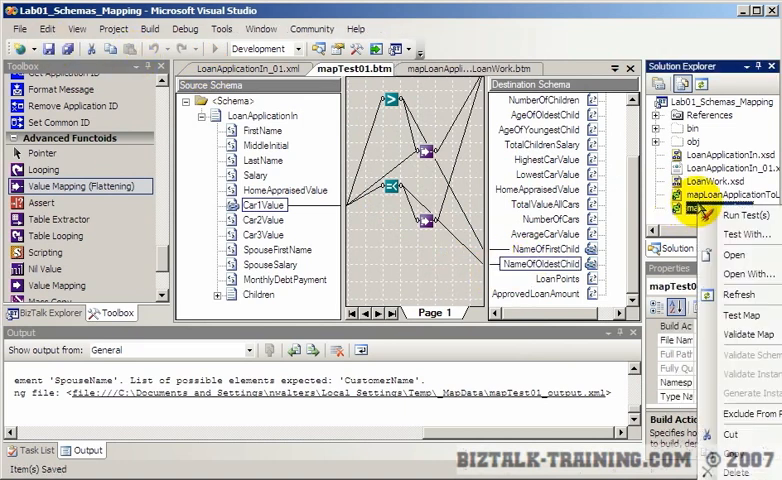
mouse_move(740, 316)
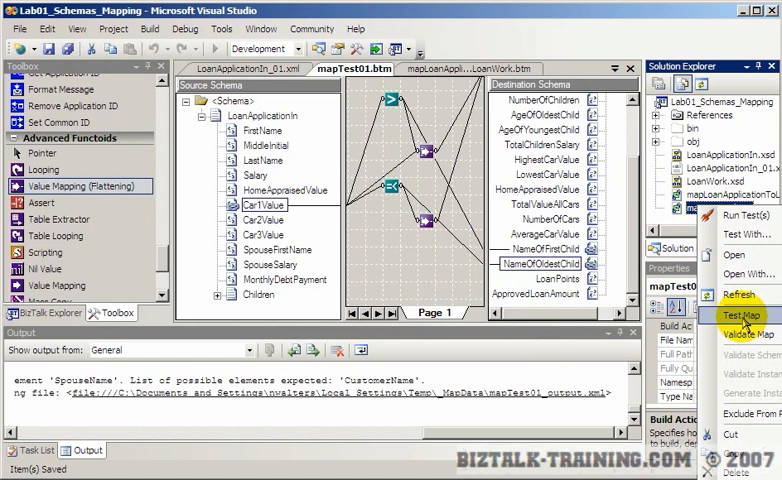
click(740, 316)
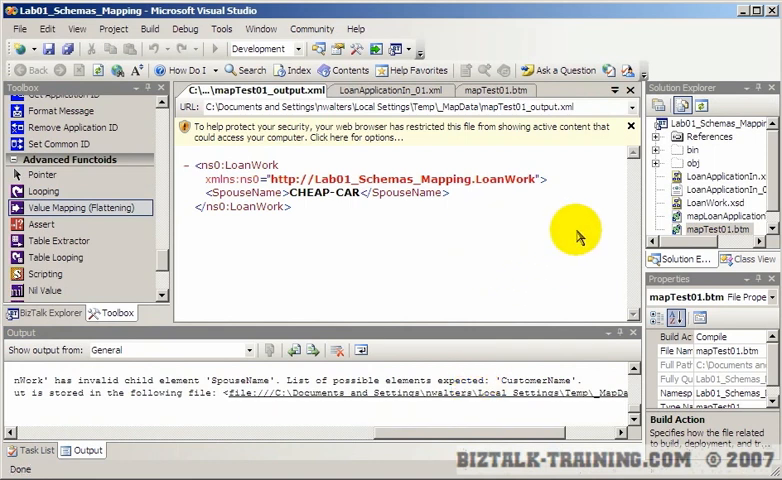
mouse_move(620, 100)
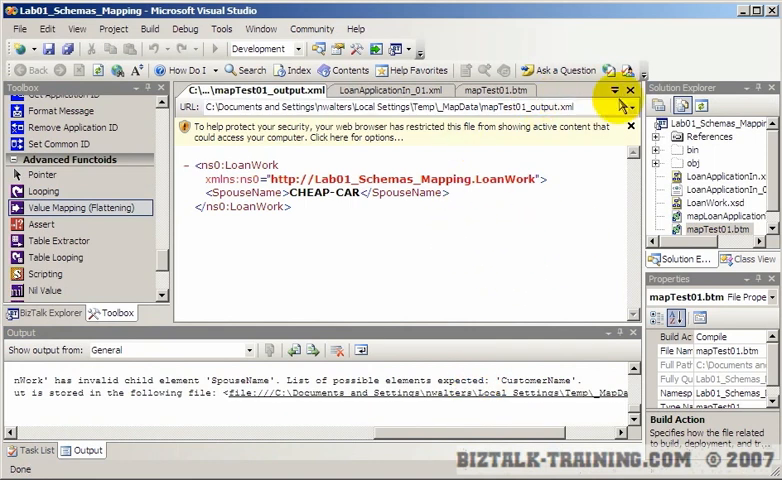
Build the project and highlight the successful build count in the Output window
click(494, 90)
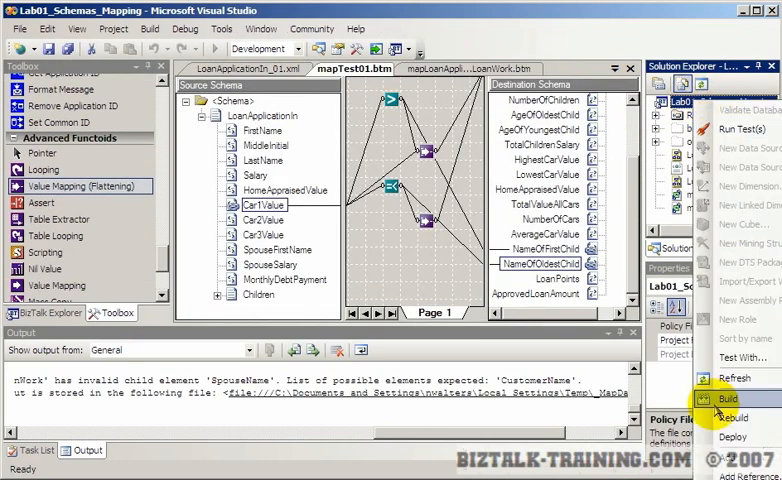
click(728, 398)
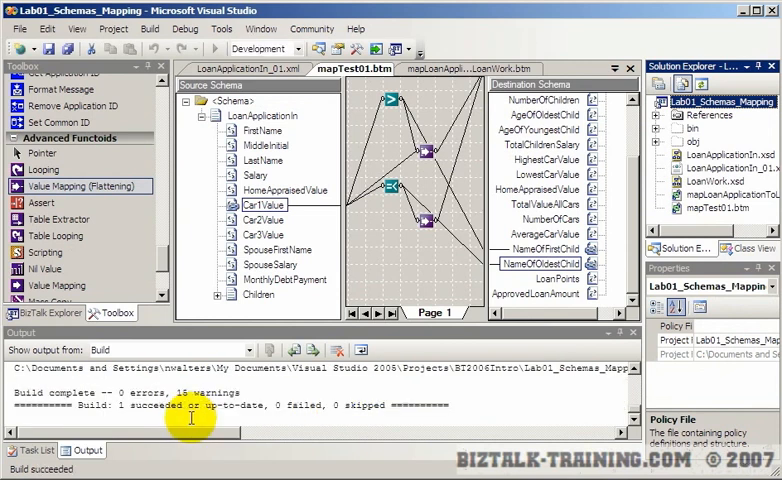
drag(190, 404, 430, 404)
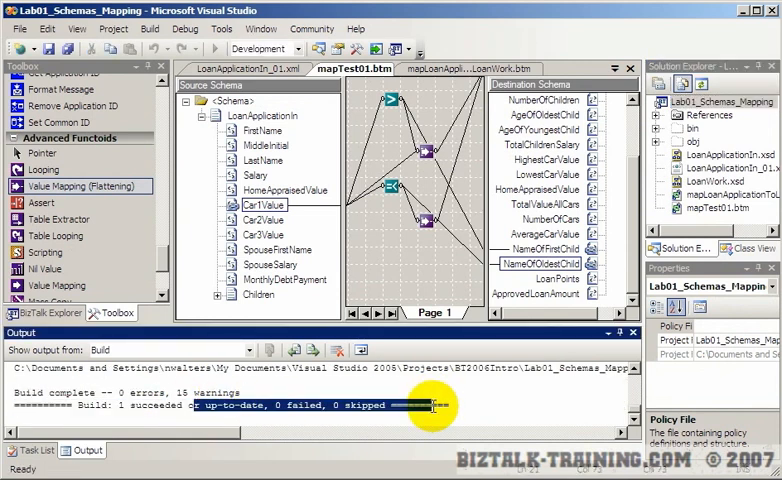
Retest the map and review the required-field warnings and output with SpouseName CHEAP-CAR
click(720, 208)
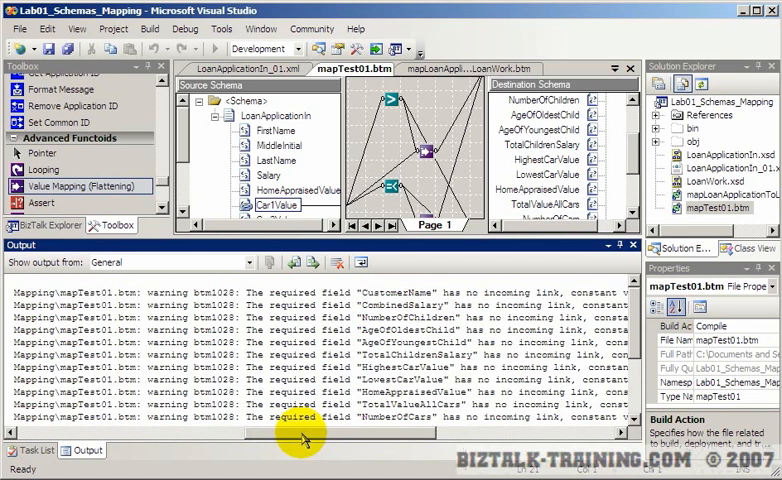
scroll(down, 3)
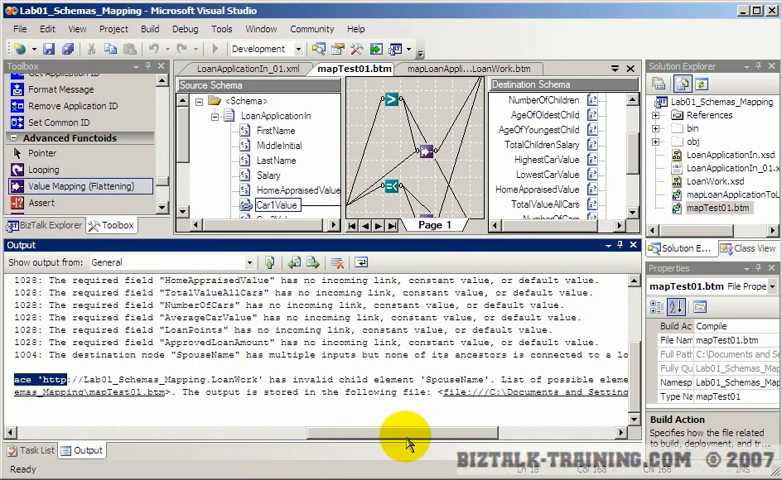
scroll(right, 3)
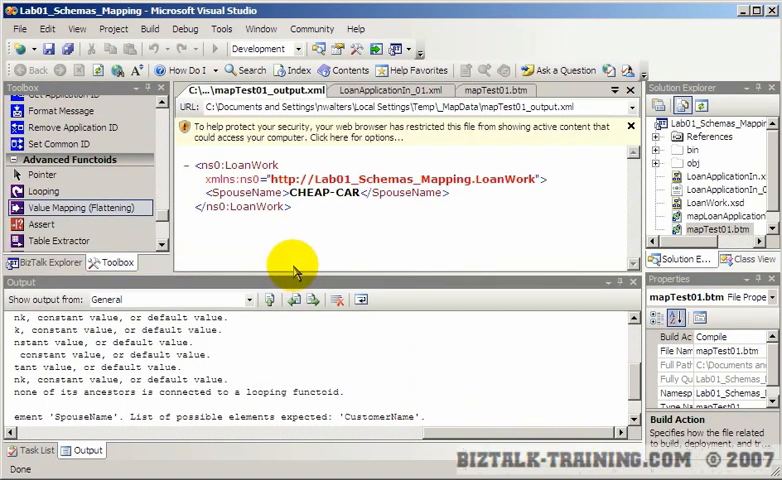
Review mapTest01.btm's test properties and close them without changes
right_click(716, 216)
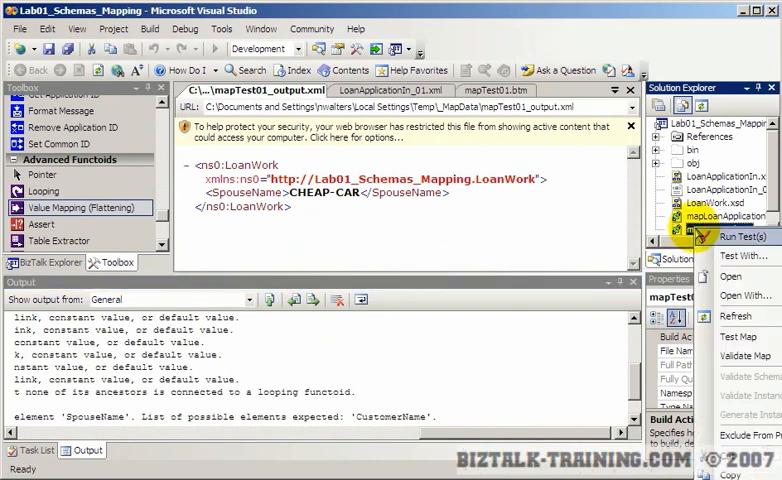
click(740, 236)
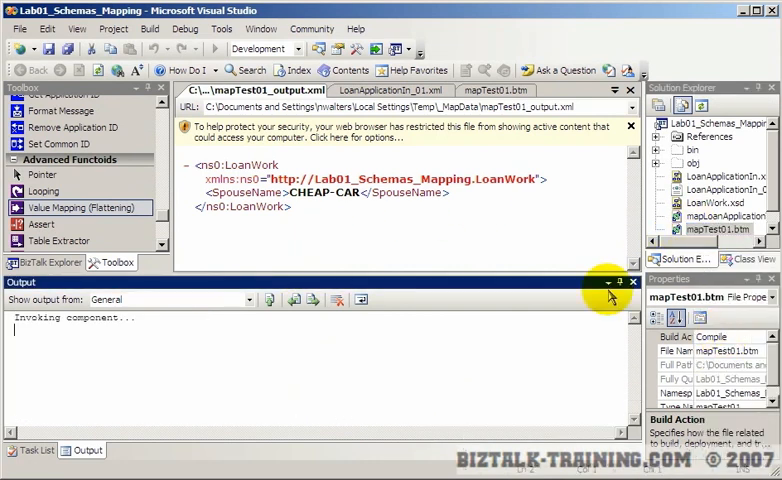
click(36, 450)
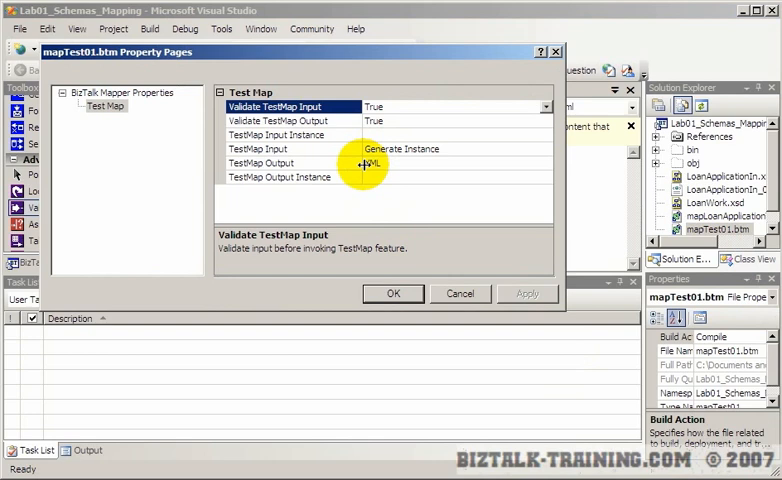
click(394, 292)
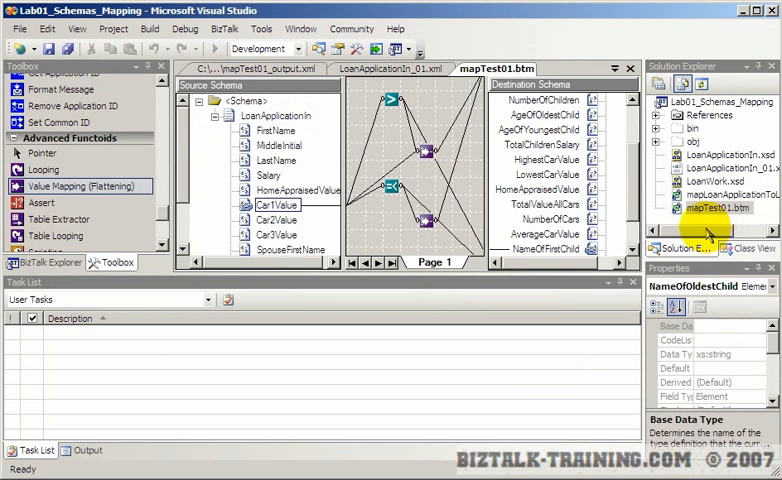
Set TestMap Input from Generate Instance to an existing XML file
right_click(716, 208)
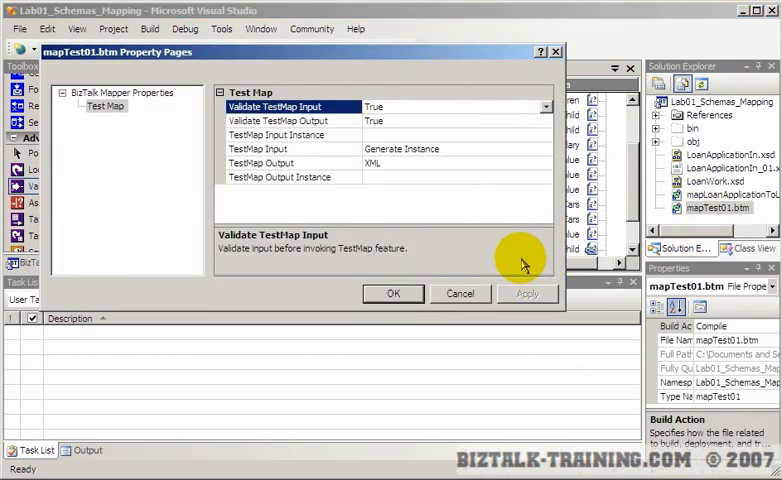
mouse_move(360, 136)
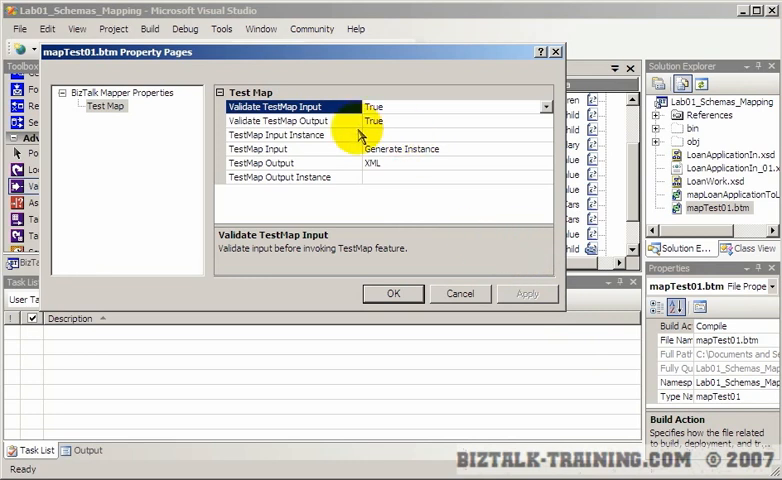
click(290, 136)
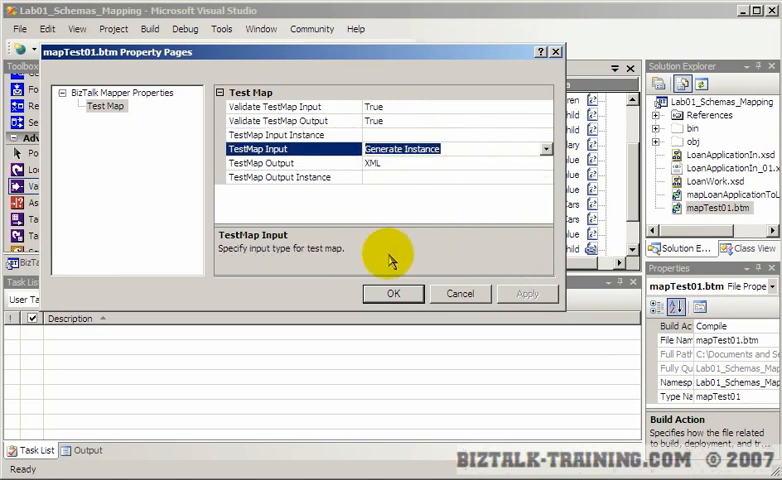
mouse_move(548, 148)
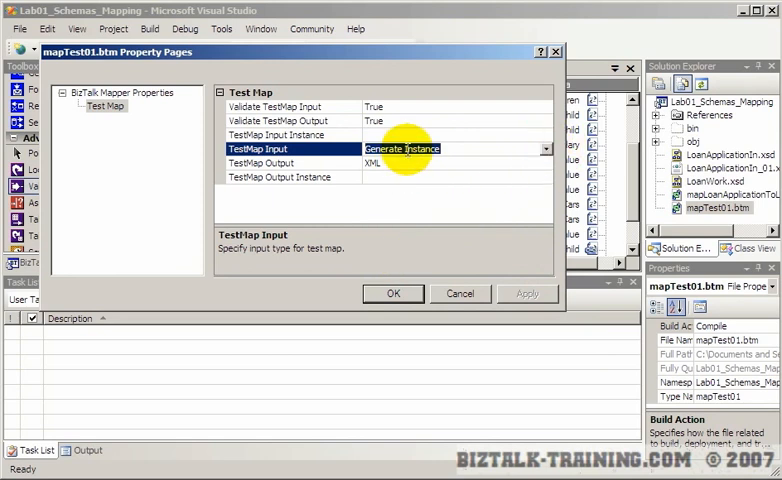
mouse_move(696, 208)
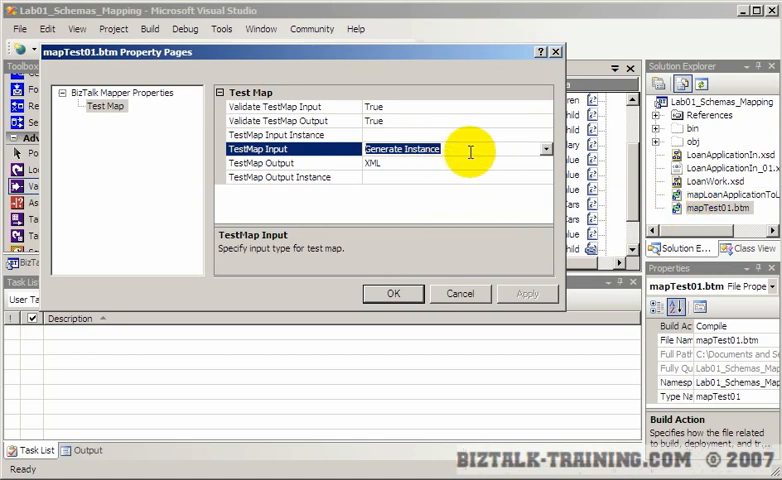
click(544, 148)
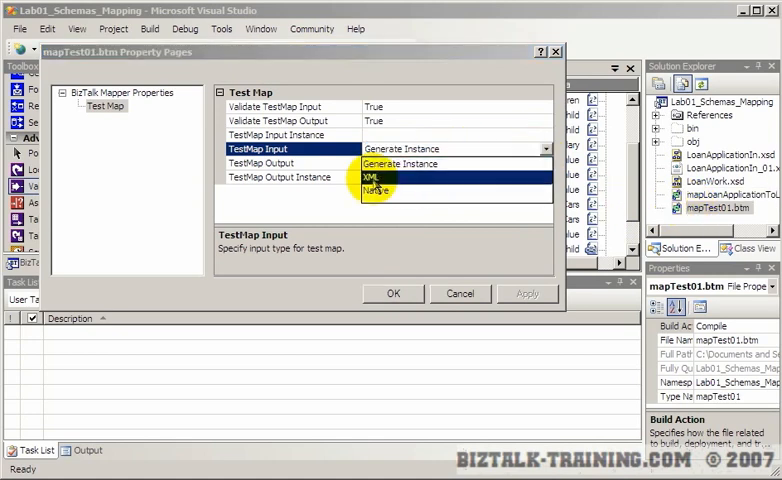
click(380, 176)
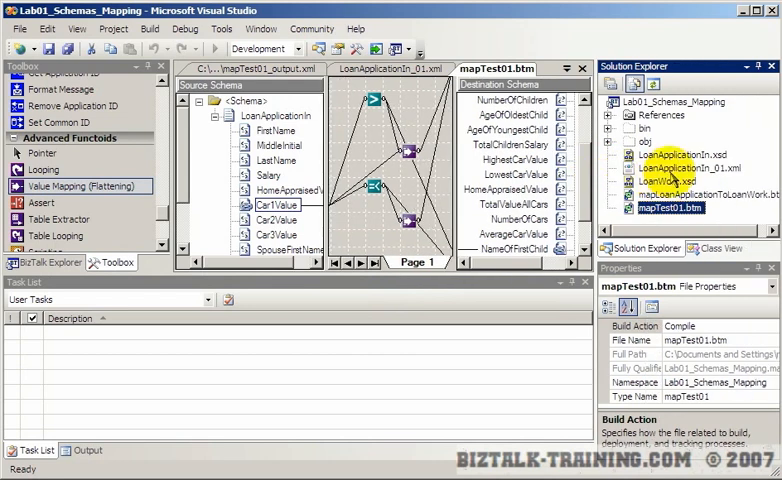
Use LoanApplication2n_01.xml's full path as the TestMap Input Instance for testing
click(696, 166)
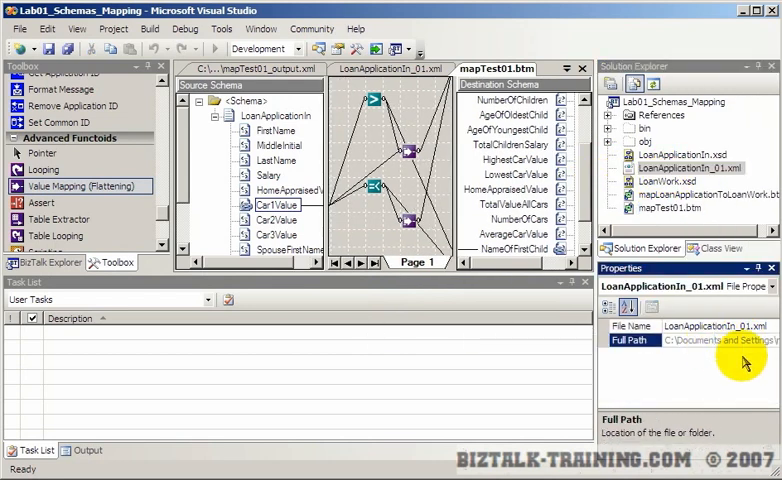
click(672, 208)
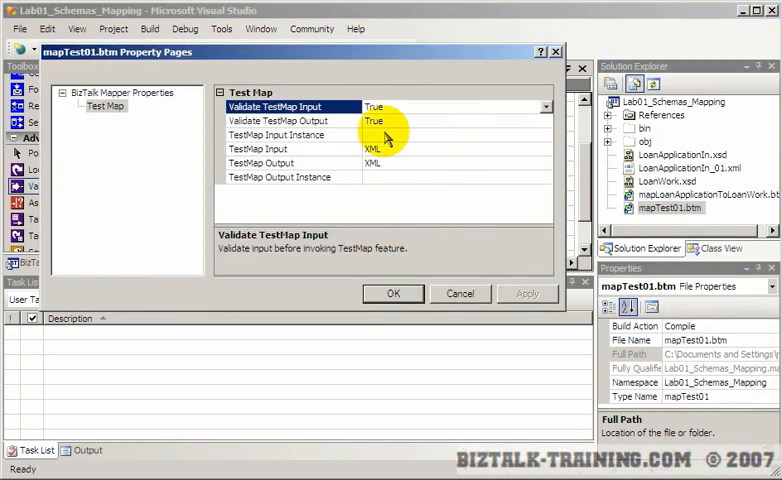
click(290, 136)
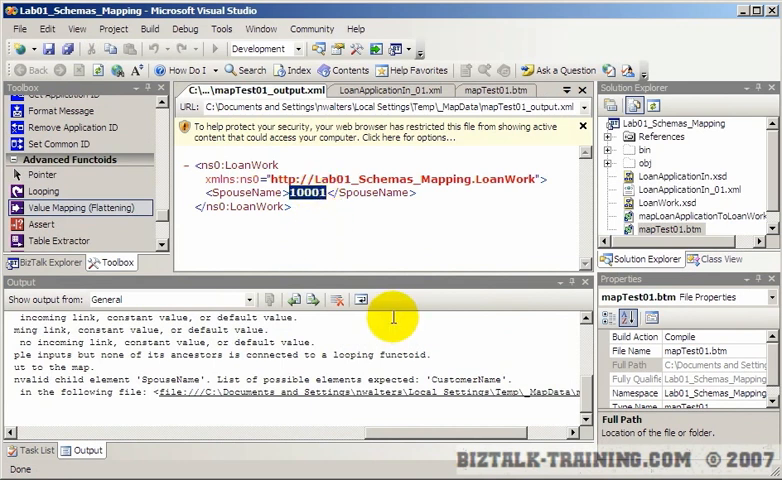
mouse_move(516, 188)
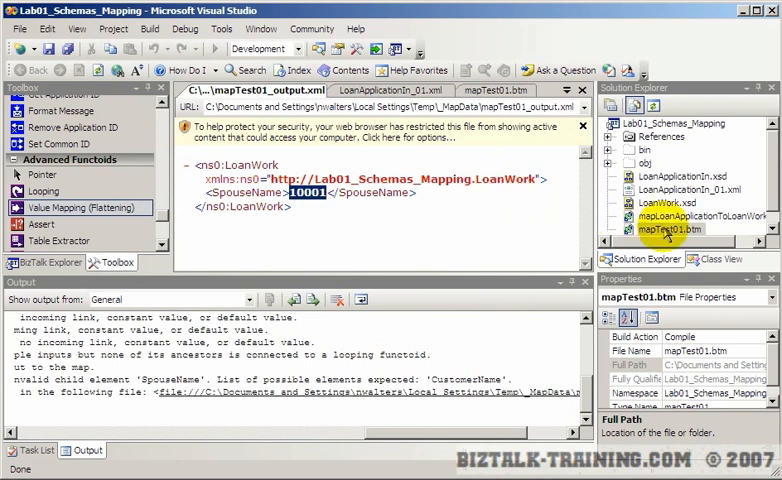
Set Validate TestMap Input and Output to False, retest to get SpouseName 10001, and close the output
right_click(670, 228)
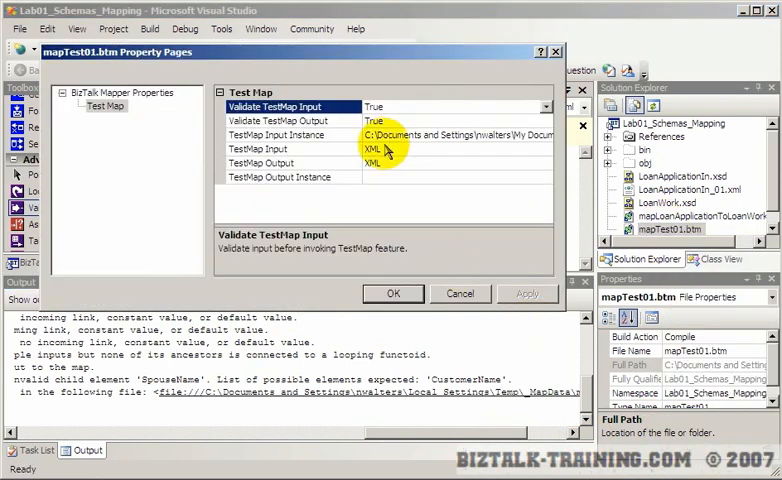
click(290, 120)
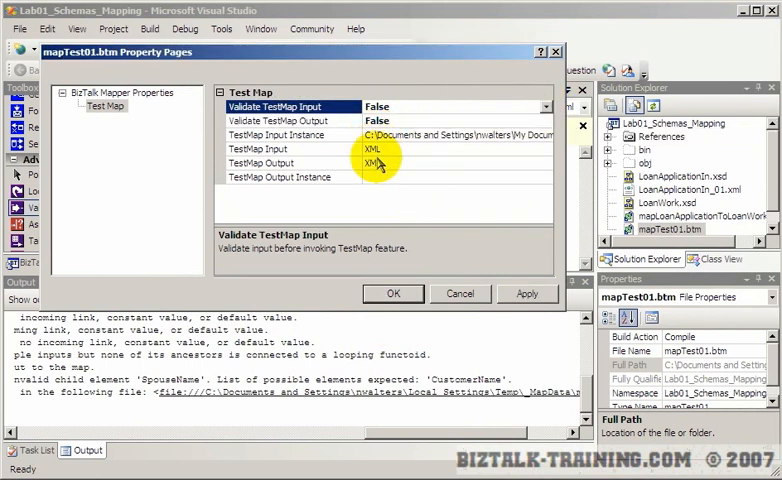
click(394, 292)
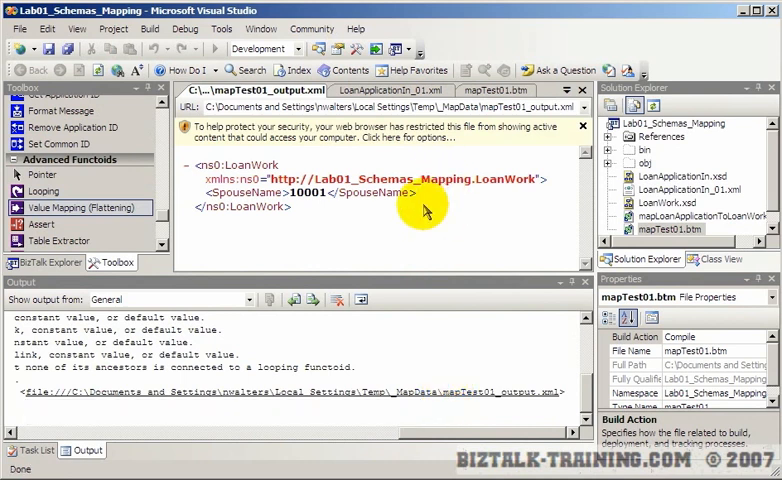
mouse_move(444, 440)
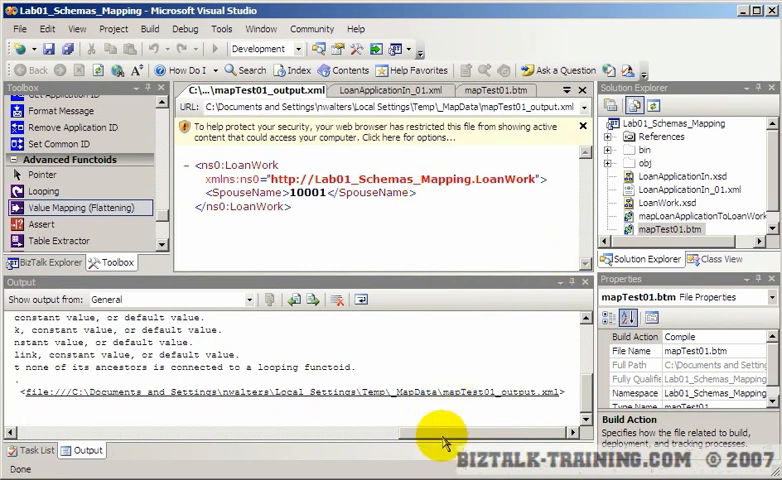
click(492, 92)
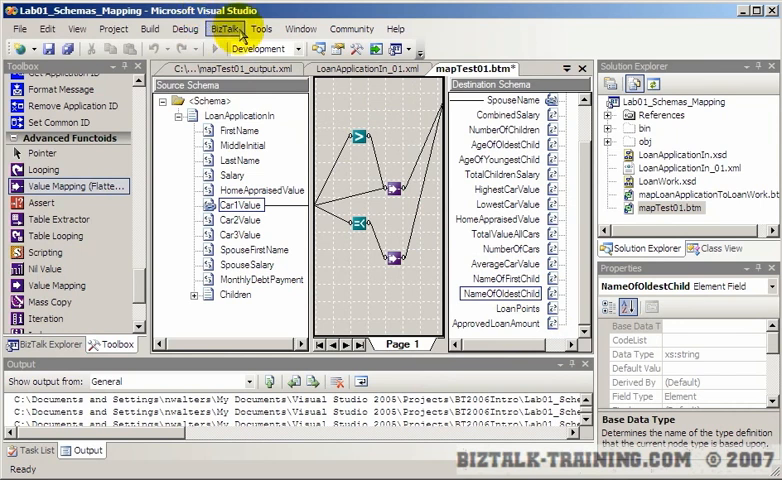
mouse_move(504, 14)
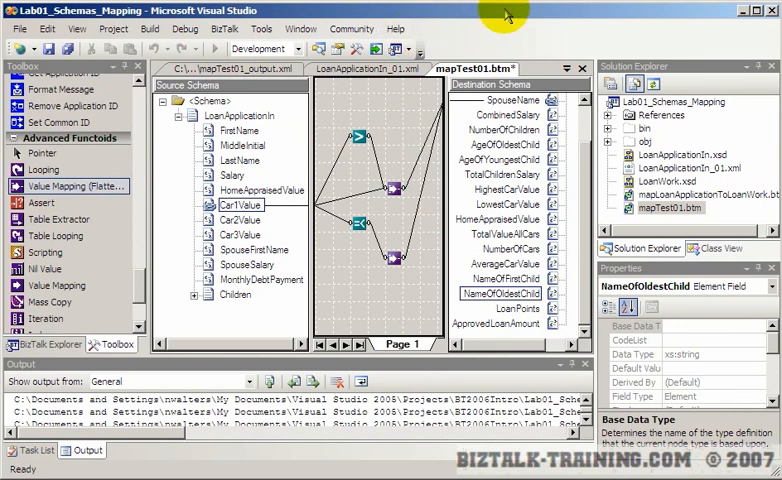
mouse_move(416, 190)
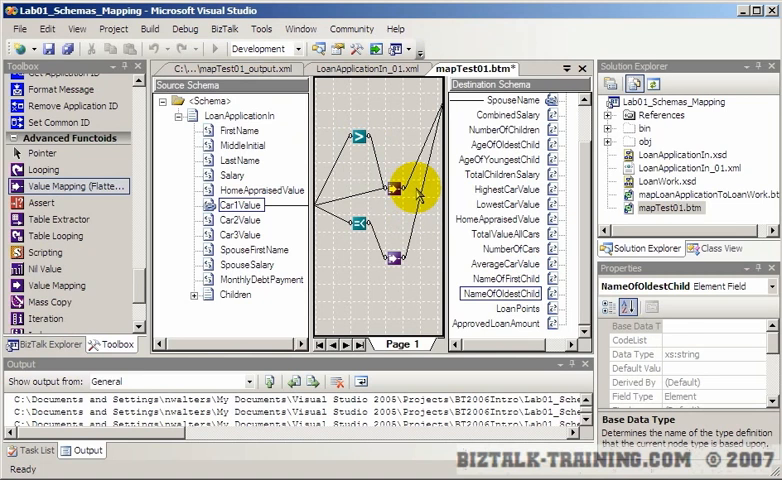
mouse_move(396, 228)
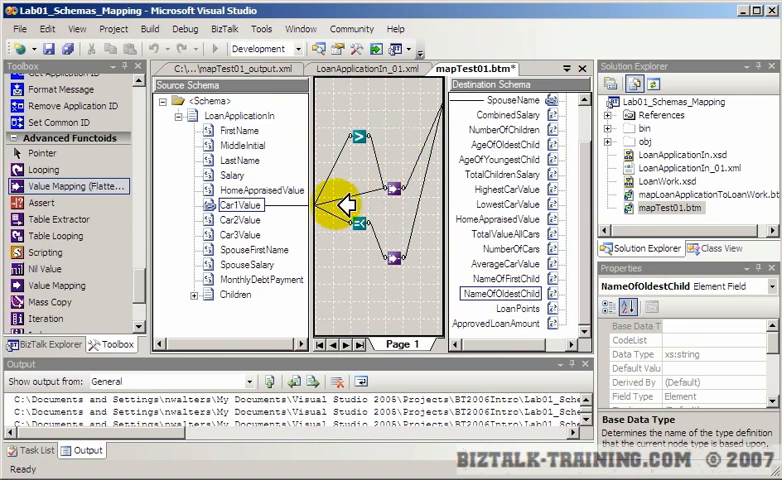
mouse_move(456, 200)
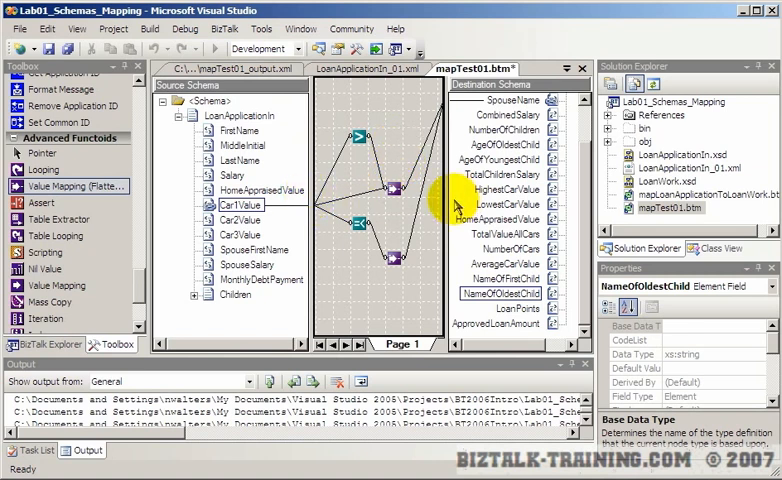
Select the mapper grid to show its properties such as XML output method and indent
click(390, 120)
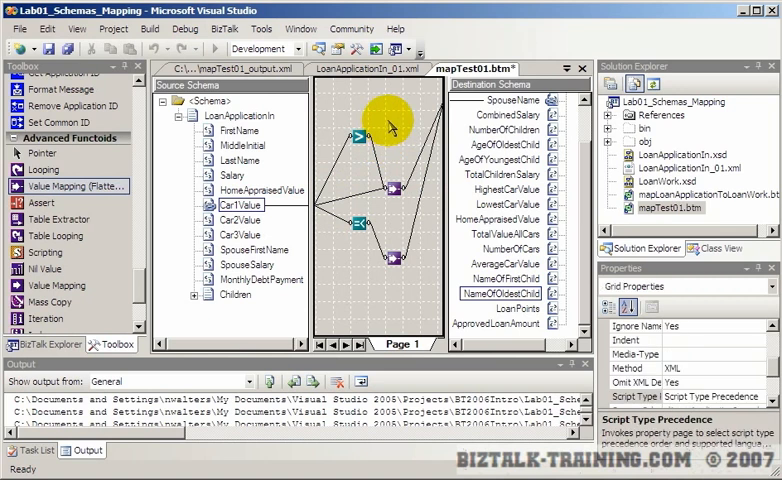
mouse_move(392, 122)
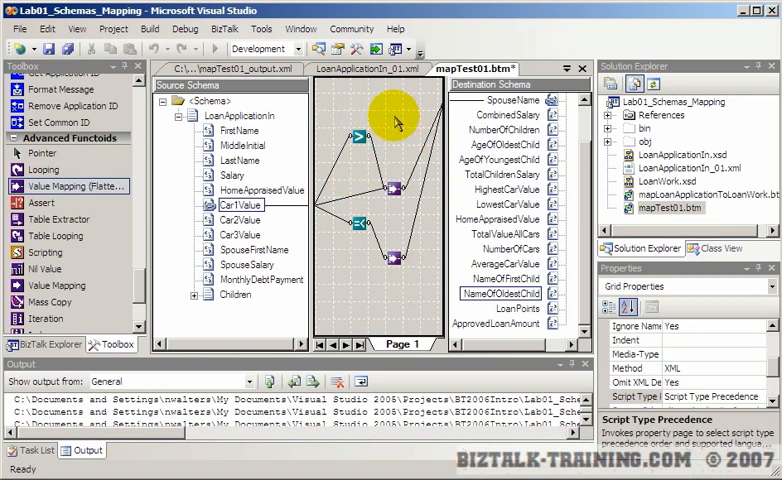
mouse_move(408, 310)
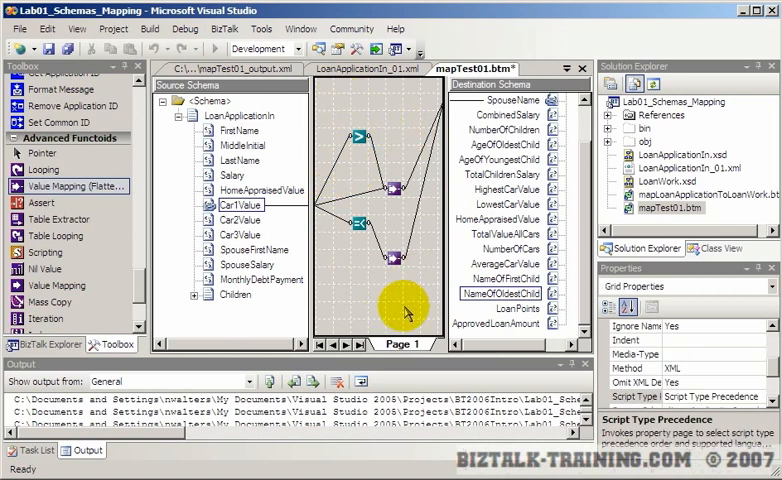